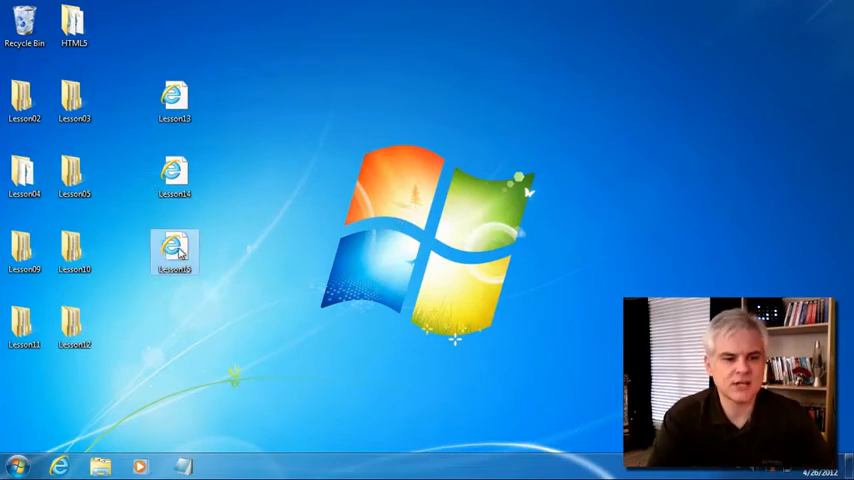
- Open Lesson15 from the desktop in Internet Explorer and scroll through its Lists examples
double_click(174, 250)
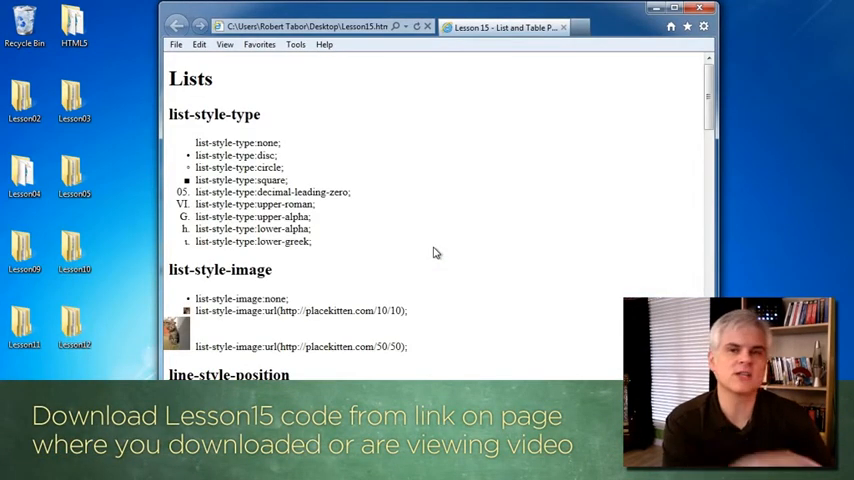
mouse_move(406, 166)
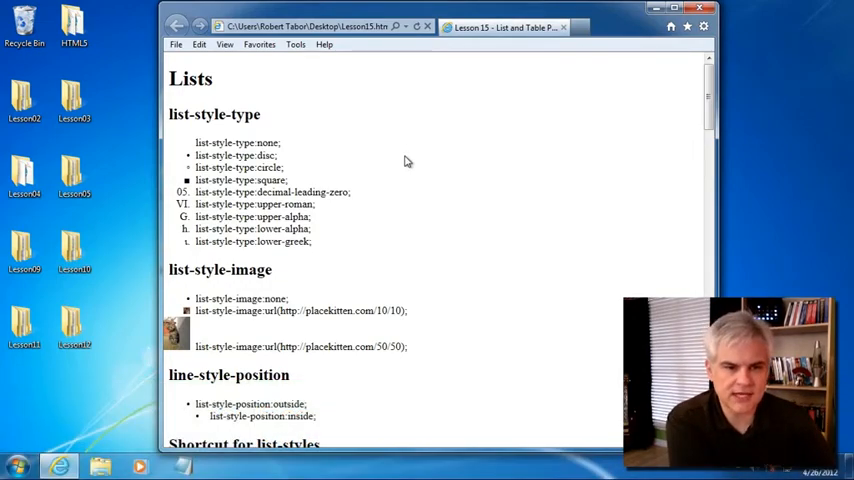
scroll(down, 3)
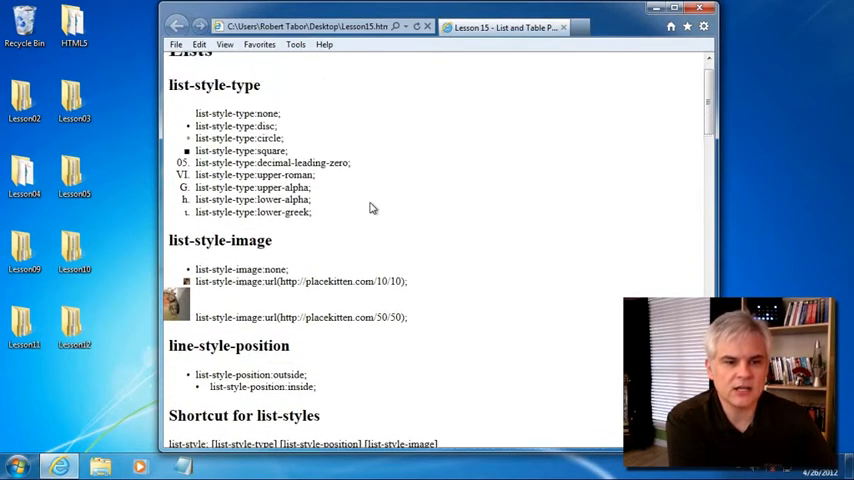
scroll(up, 3)
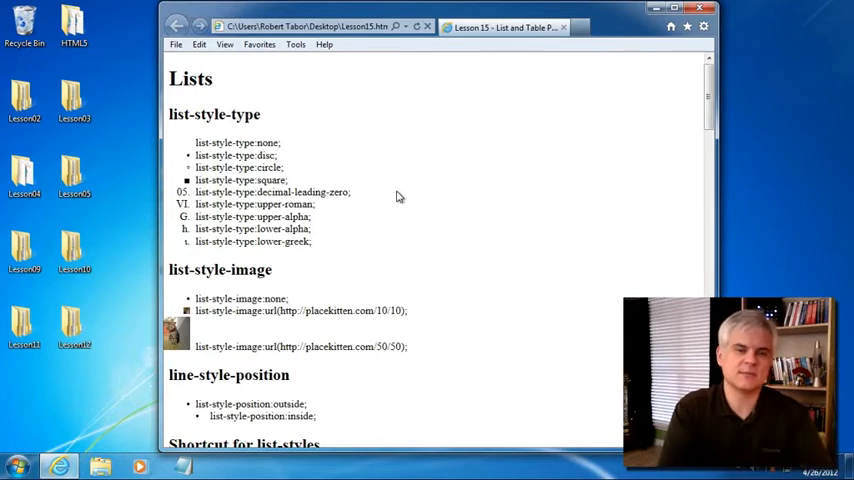
mouse_move(398, 165)
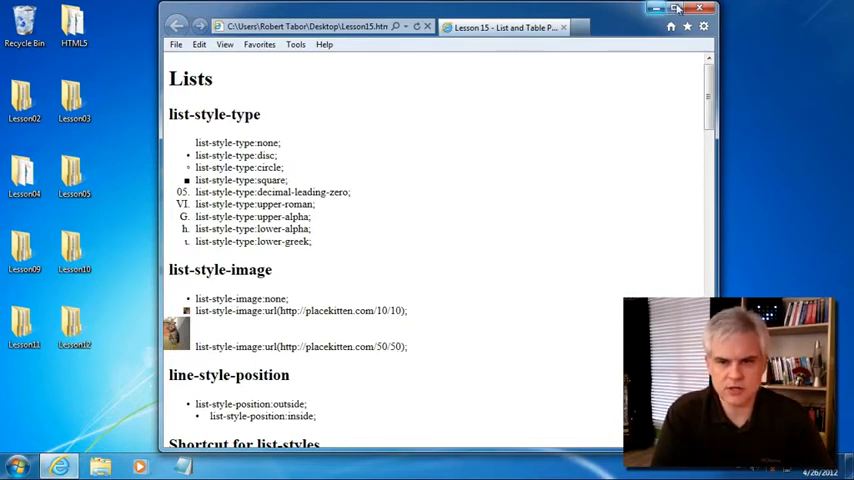
- View the Lesson15 page source in Notepad and scroll through it
right_click(173, 250)
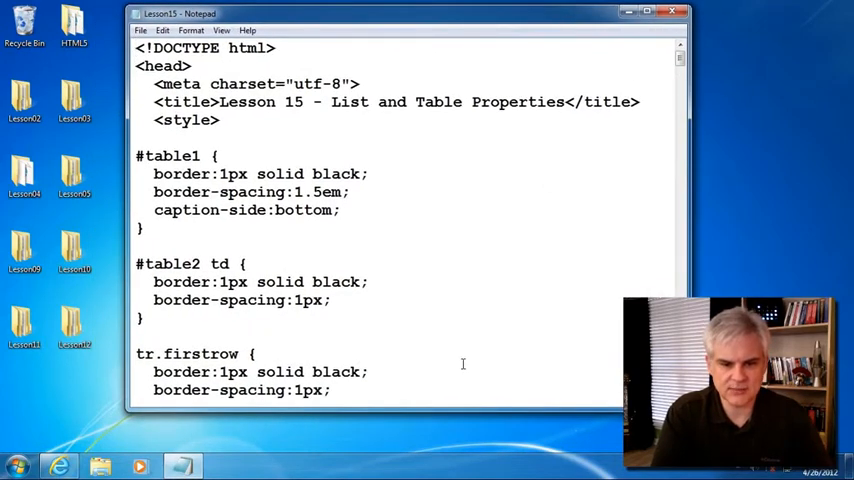
scroll(down, 3)
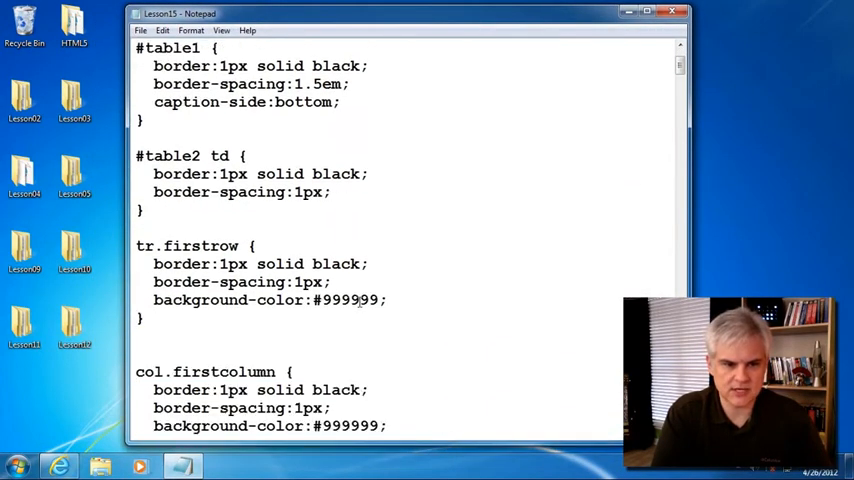
scroll(up, 3)
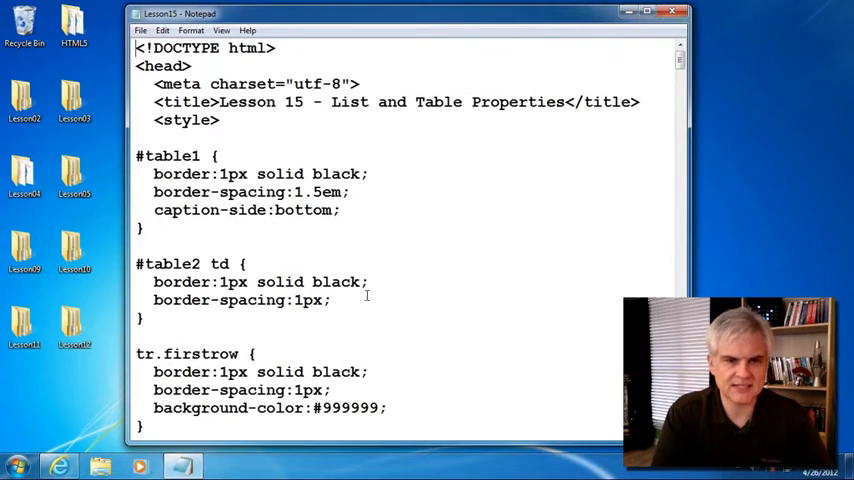
scroll(down, 3)
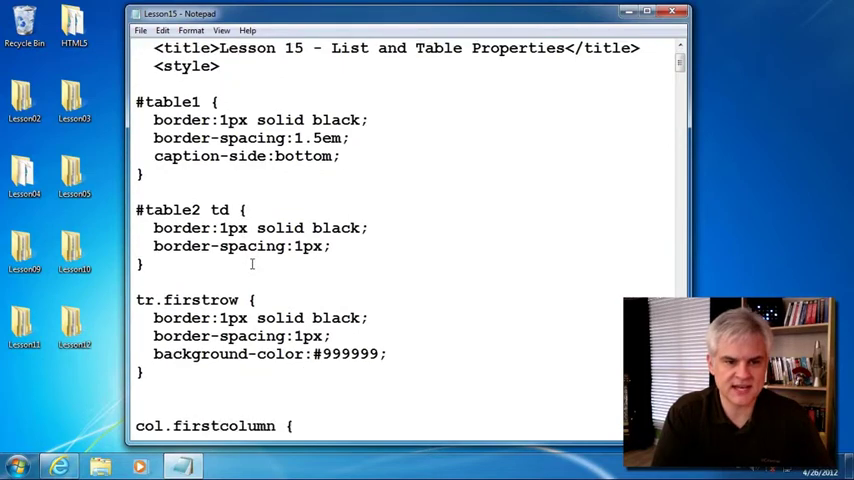
scroll(down, 3)
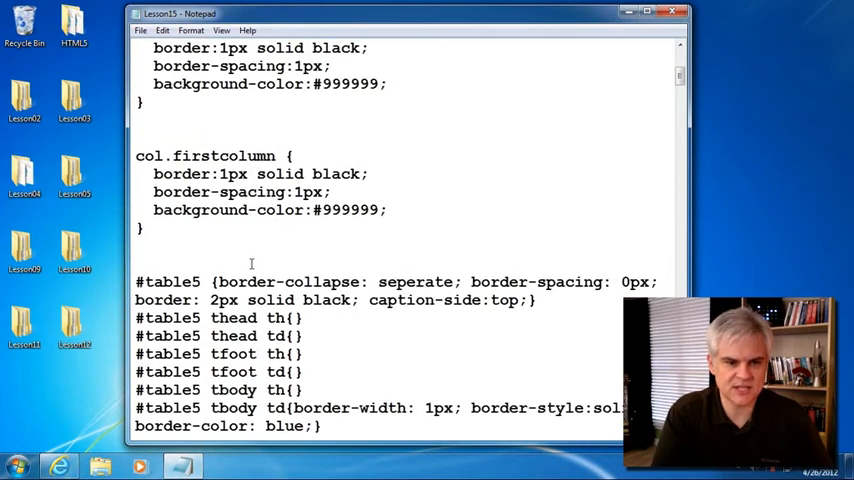
scroll(up, 3)
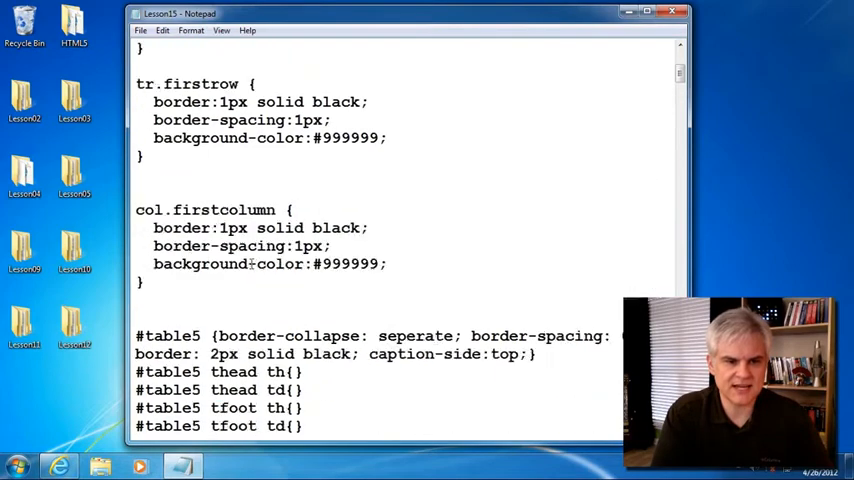
scroll(up, 3)
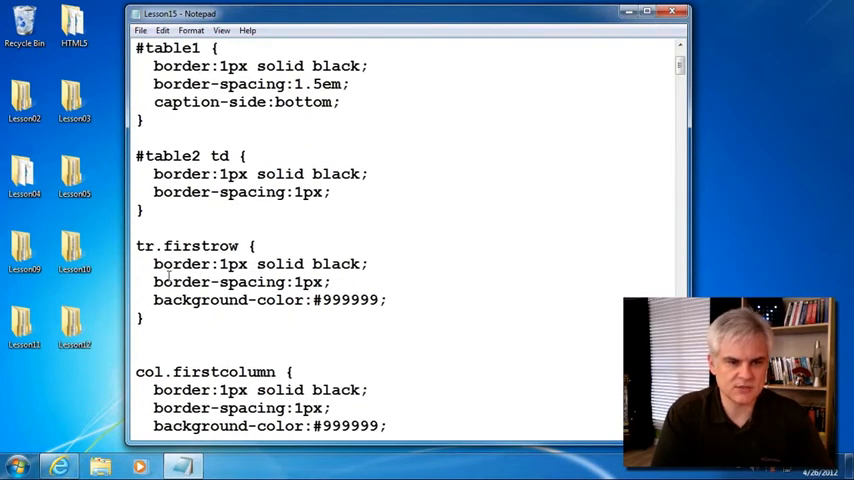
scroll(down, 3)
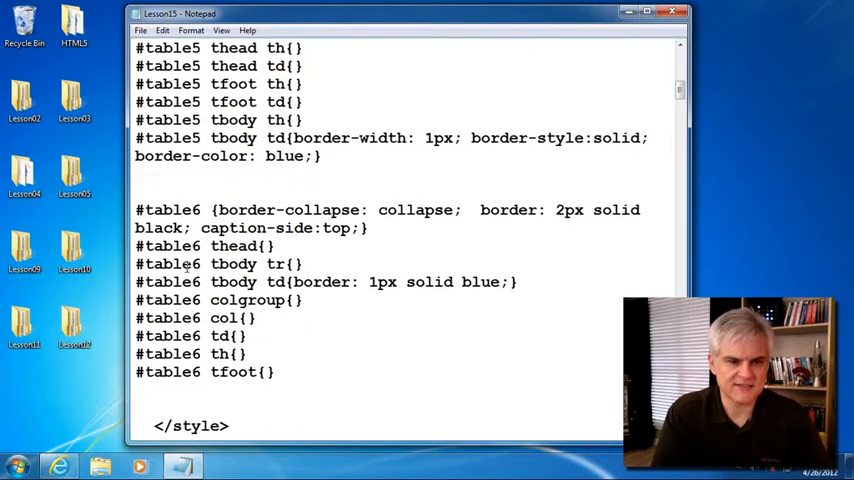
scroll(up, 3)
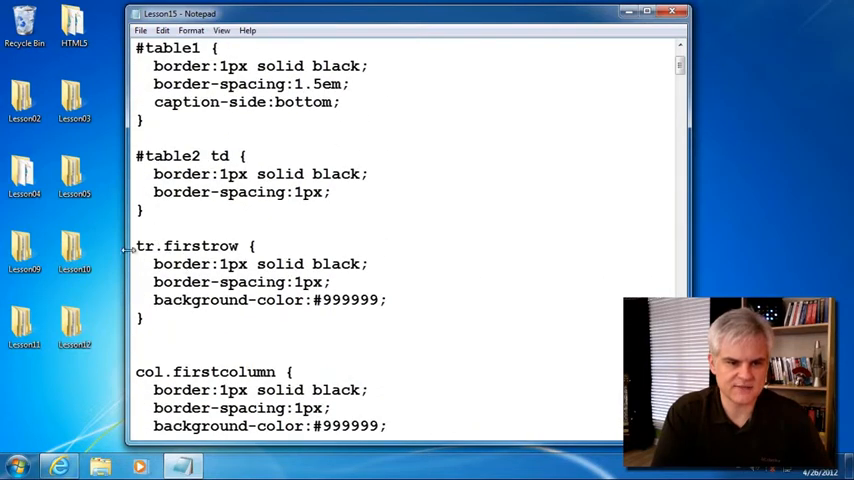
- Highlight tr.firstrow and the first list item's list-style-type:none style, then return to the browser
double_click(186, 245)
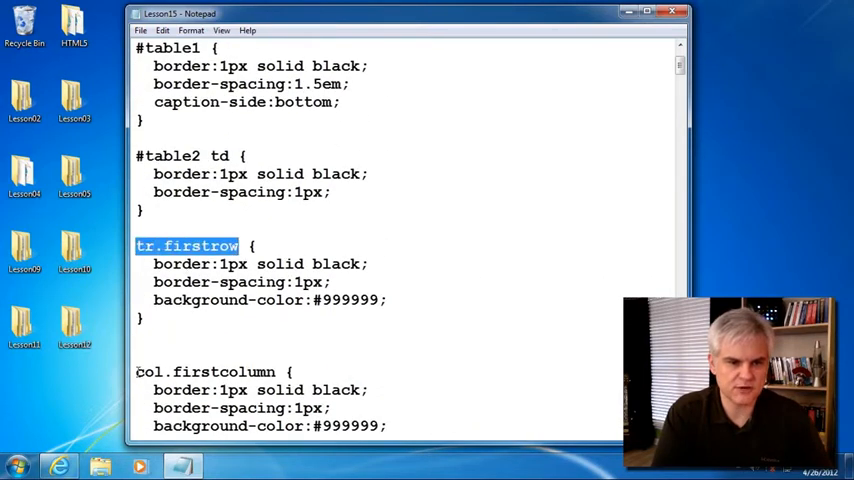
scroll(down, 3)
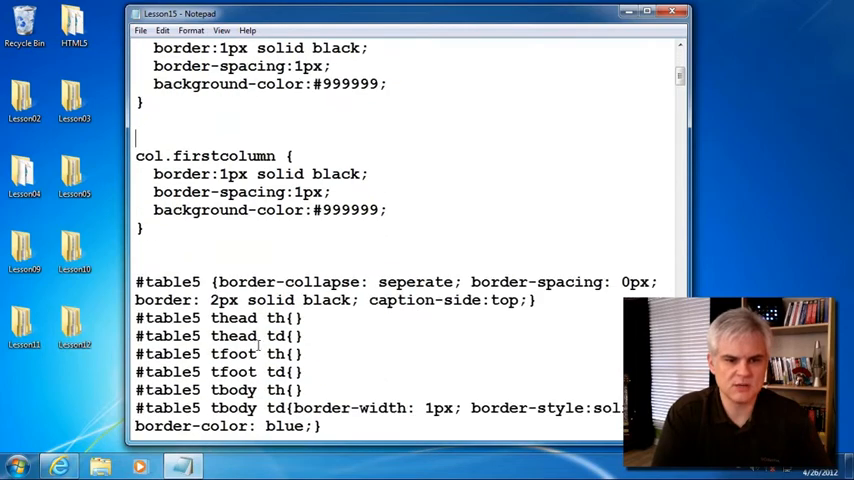
scroll(down, 3)
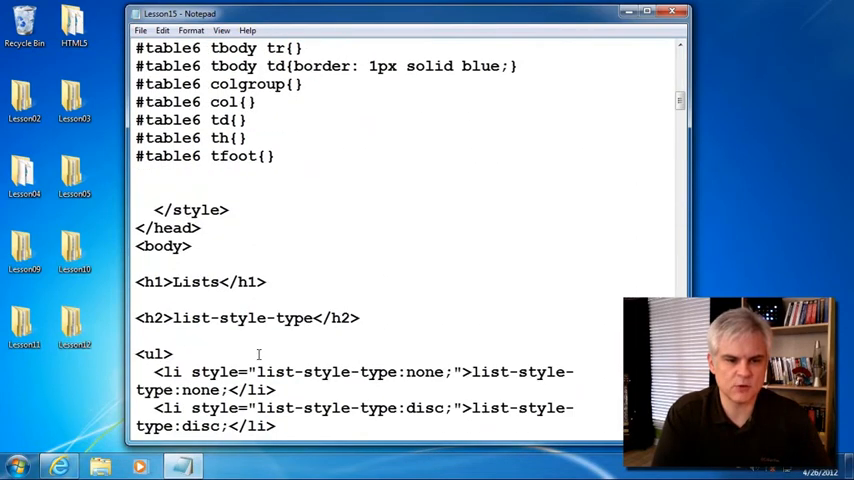
scroll(down, 3)
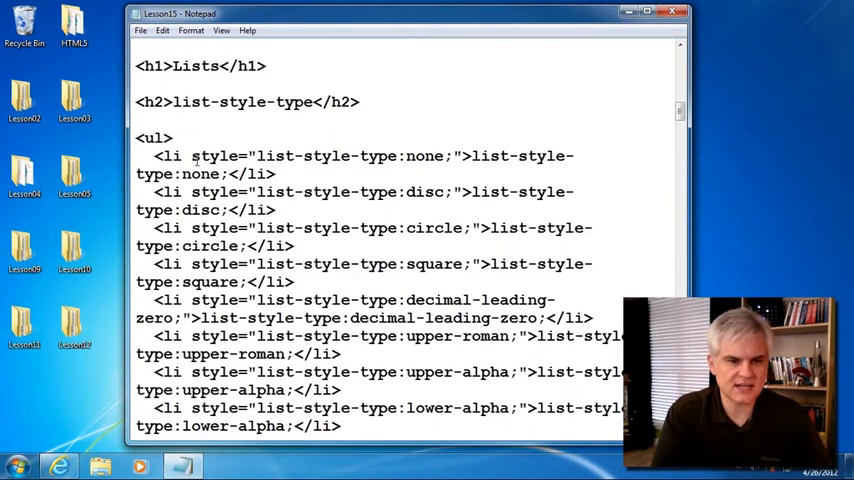
double_click(213, 156)
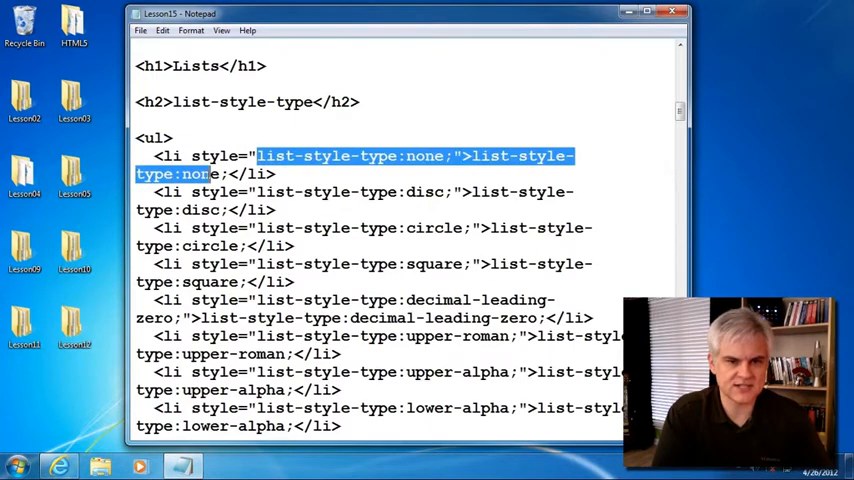
click(389, 192)
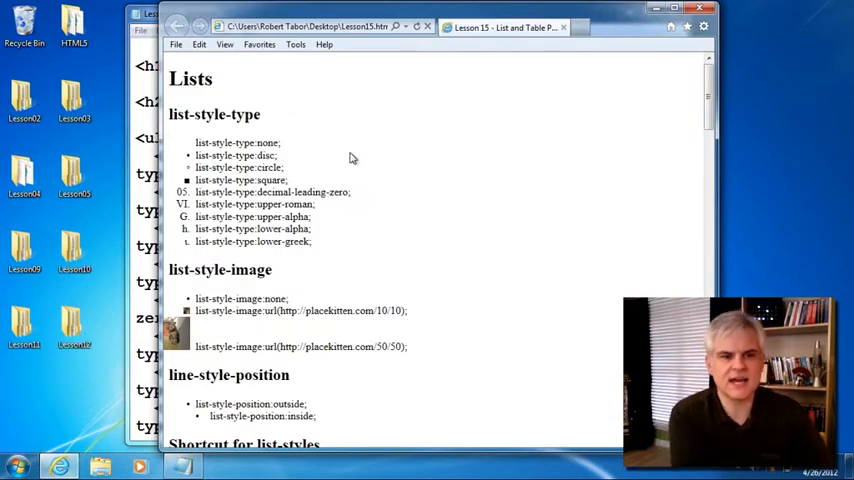
mouse_move(323, 160)
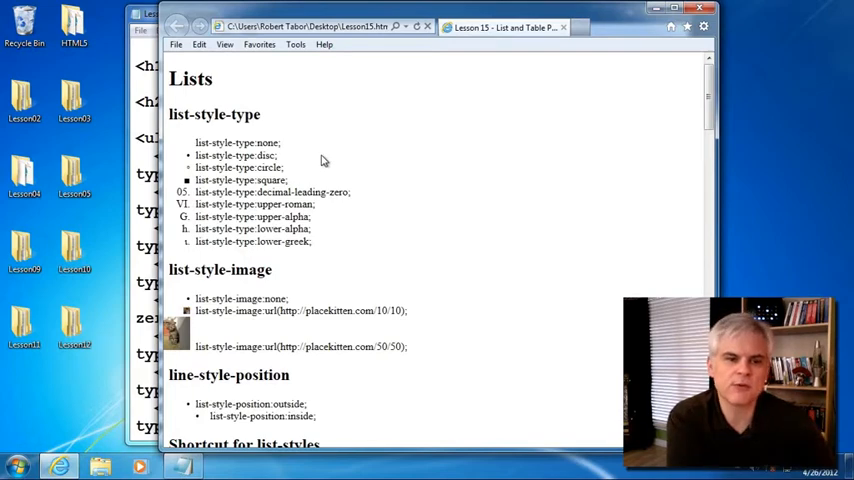
mouse_move(200, 157)
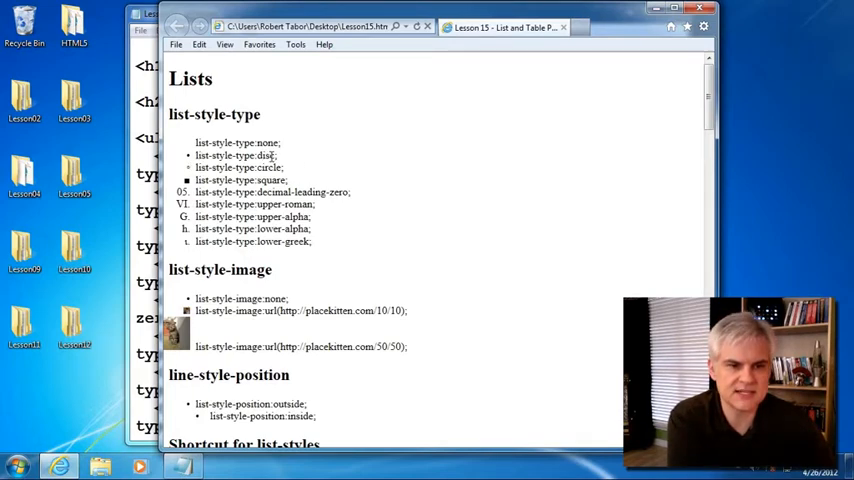
mouse_move(363, 233)
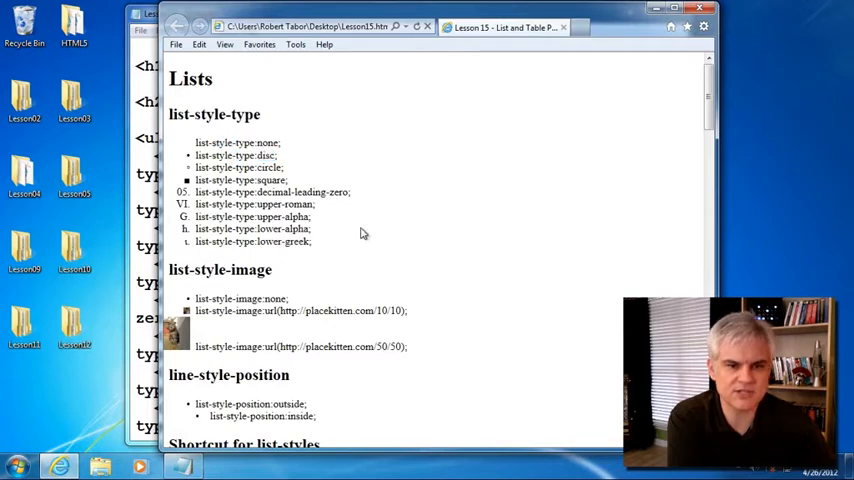
double_click(258, 142)
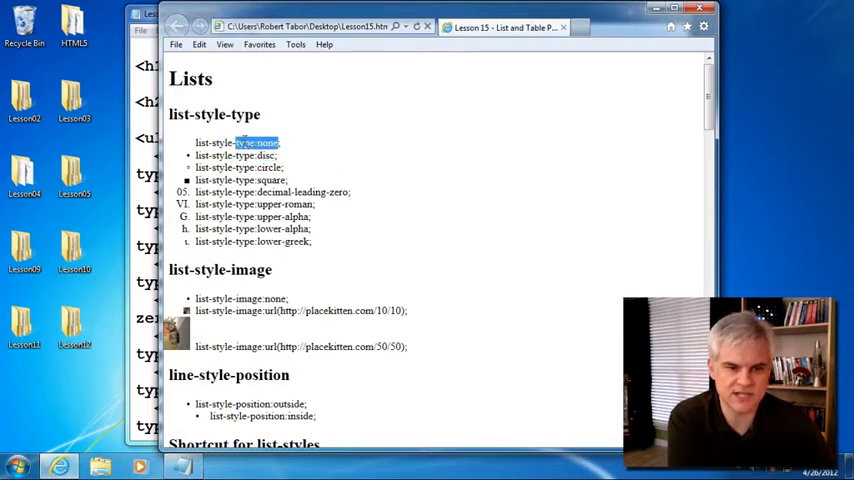
mouse_move(365, 213)
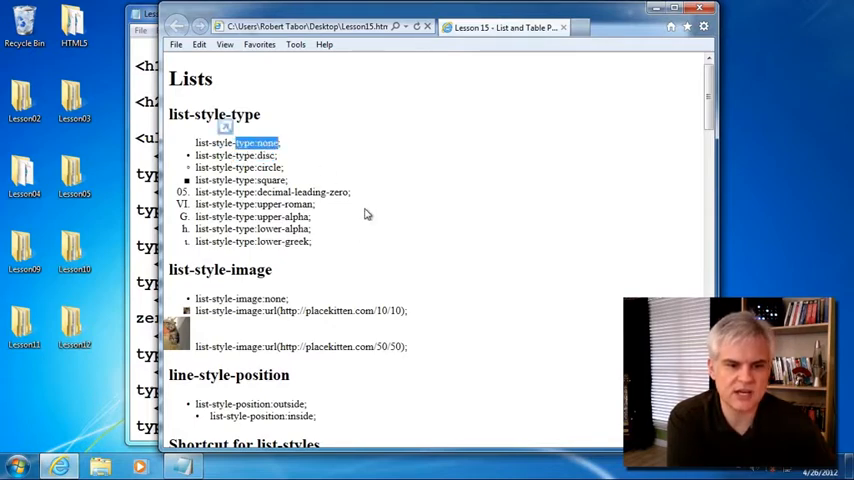
scroll(down, 3)
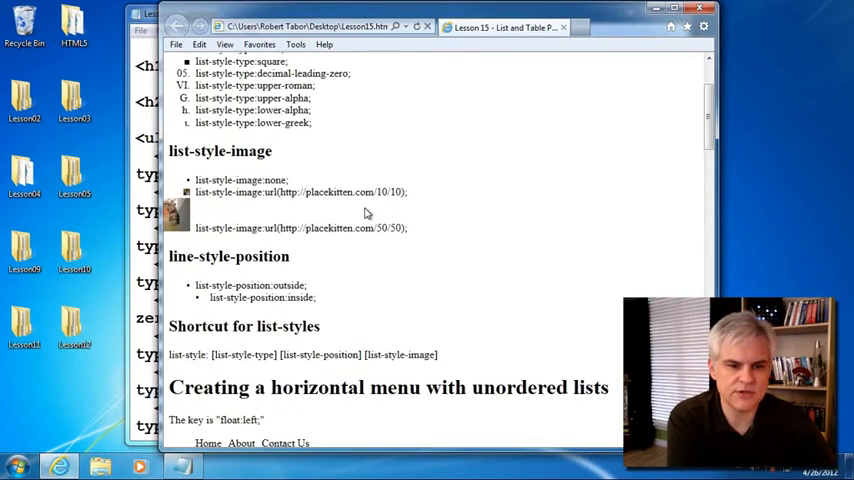
scroll(down, 3)
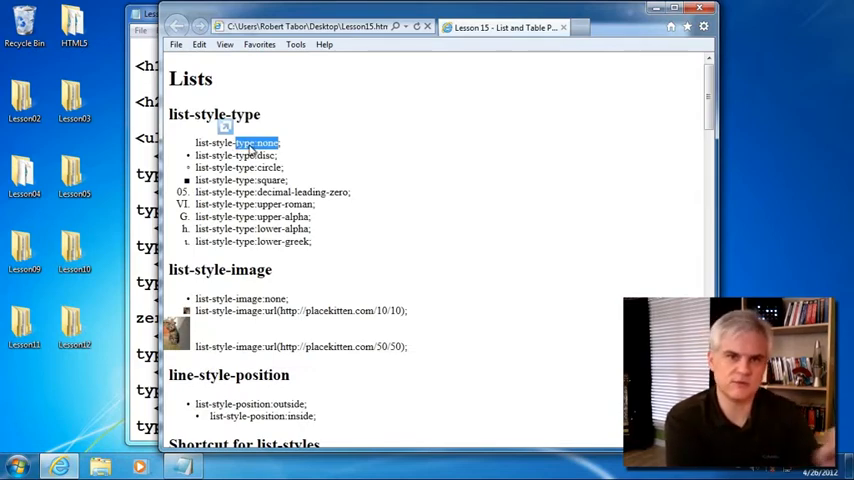
mouse_move(351, 135)
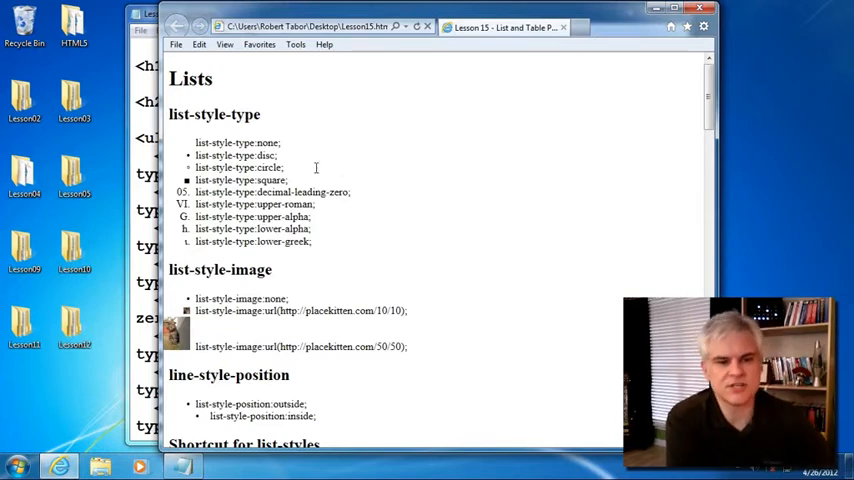
scroll(down, 3)
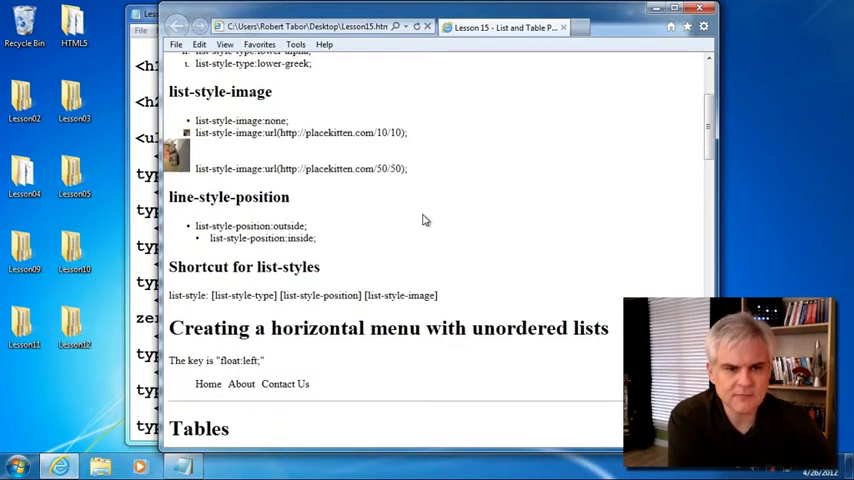
mouse_move(423, 200)
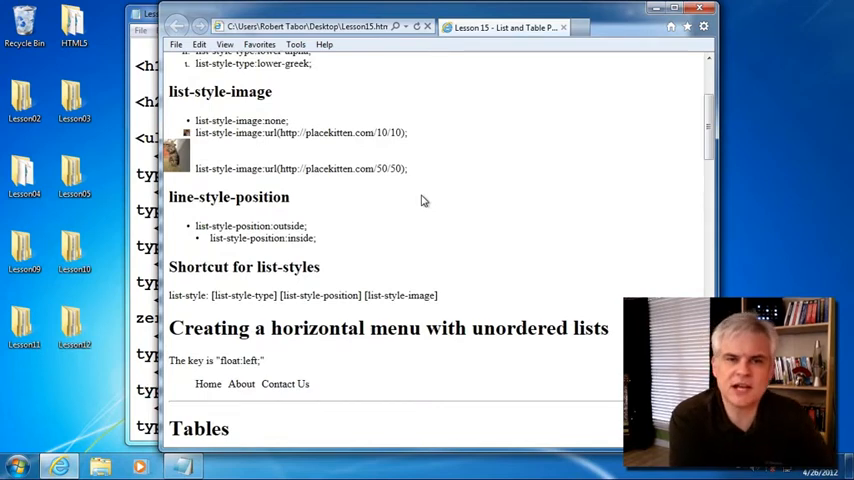
mouse_move(262, 146)
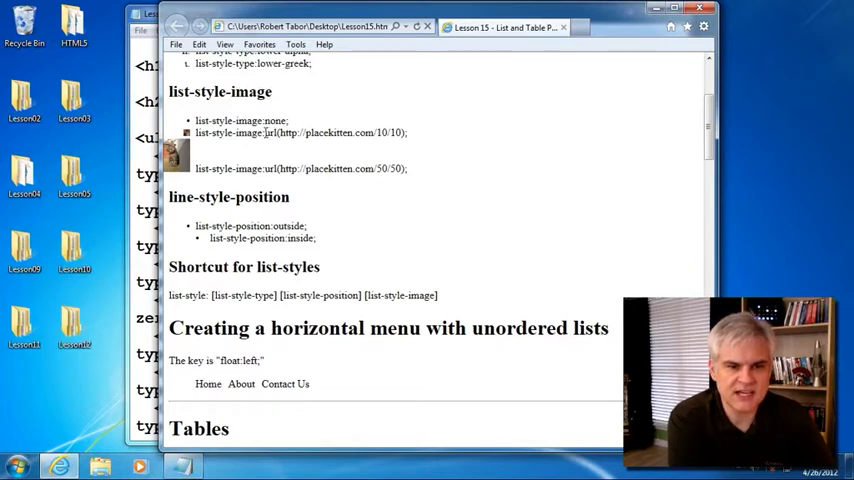
double_click(270, 132)
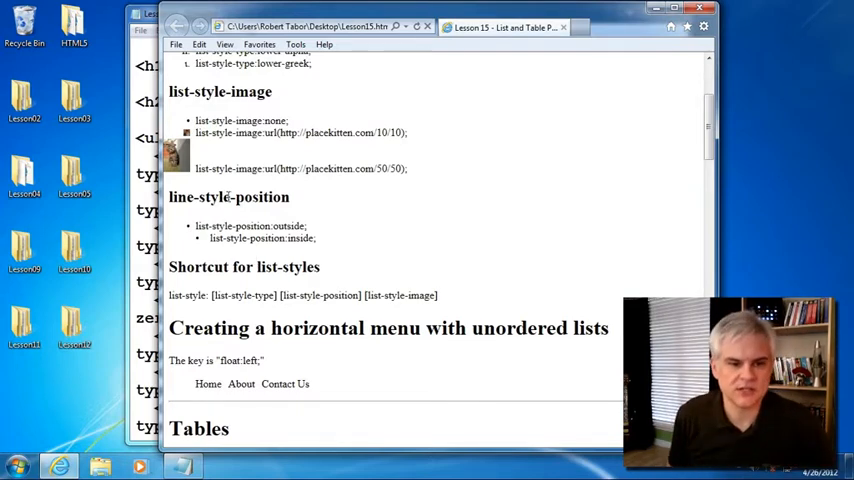
scroll(down, 3)
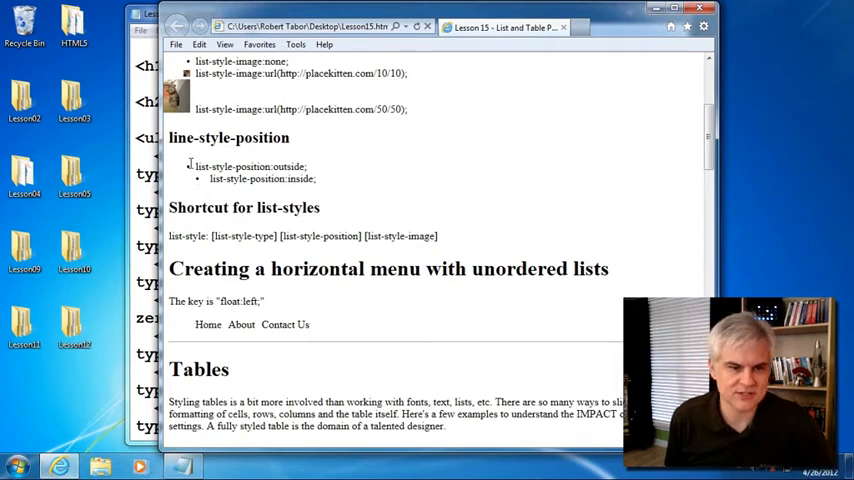
mouse_move(184, 168)
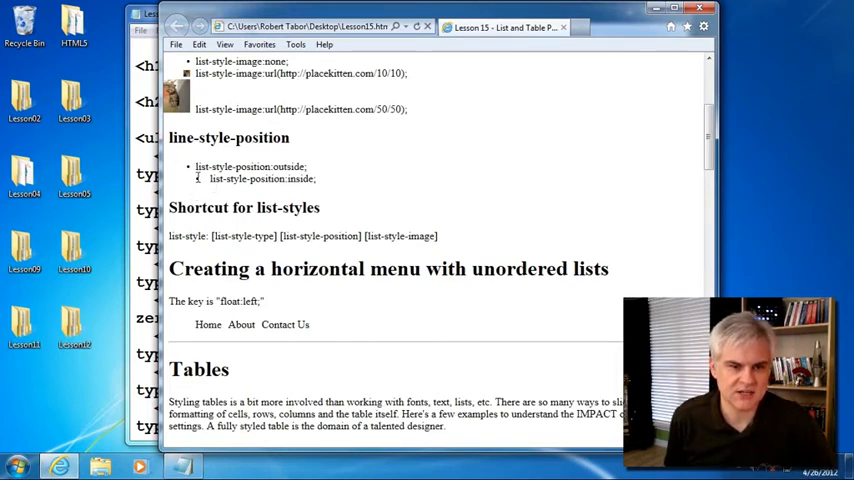
scroll(down, 3)
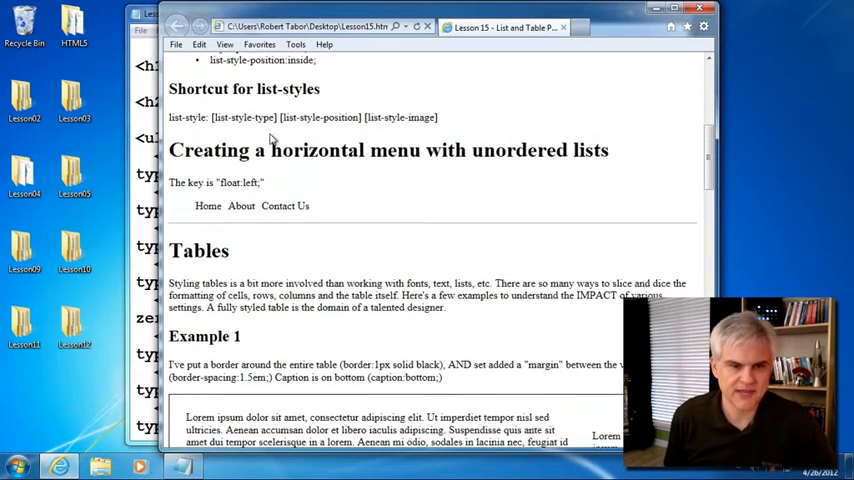
scroll(up, 3)
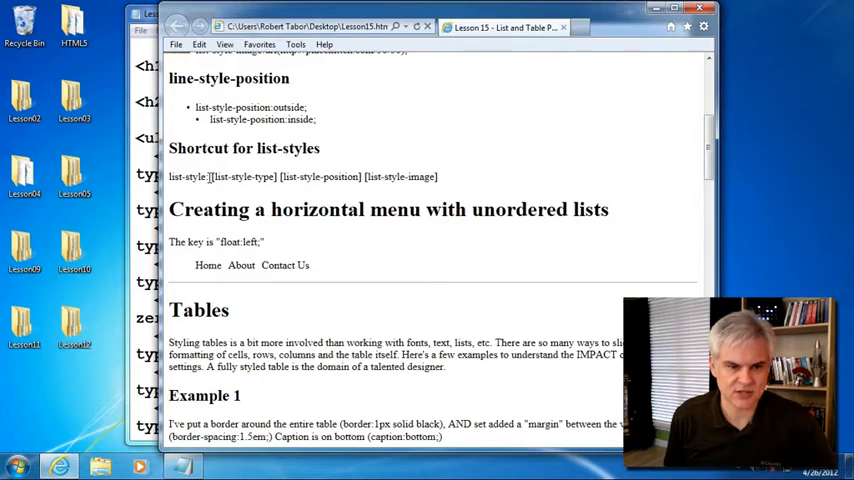
double_click(320, 177)
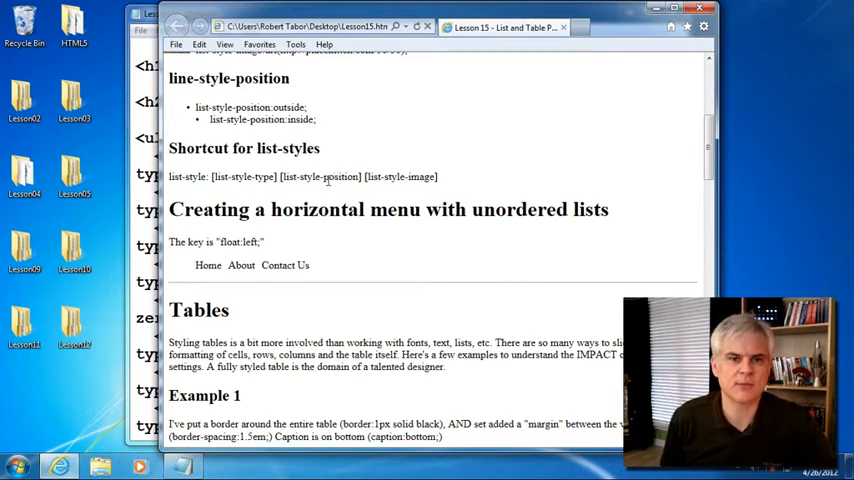
scroll(down, 3)
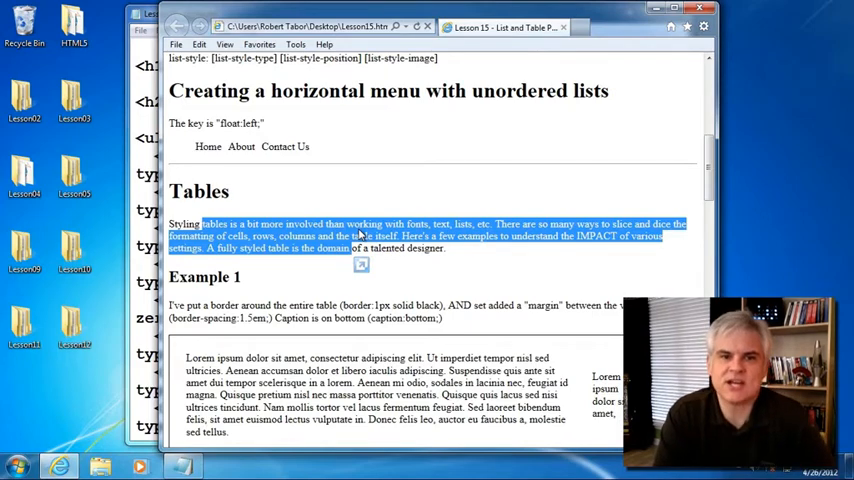
scroll(down, 3)
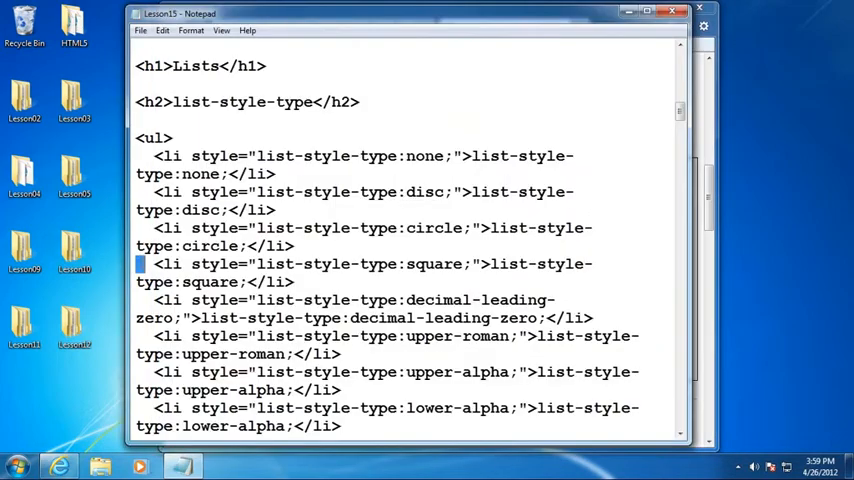
- Scroll down to the Example 1 table markup and mark its first row
scroll(down, 3)
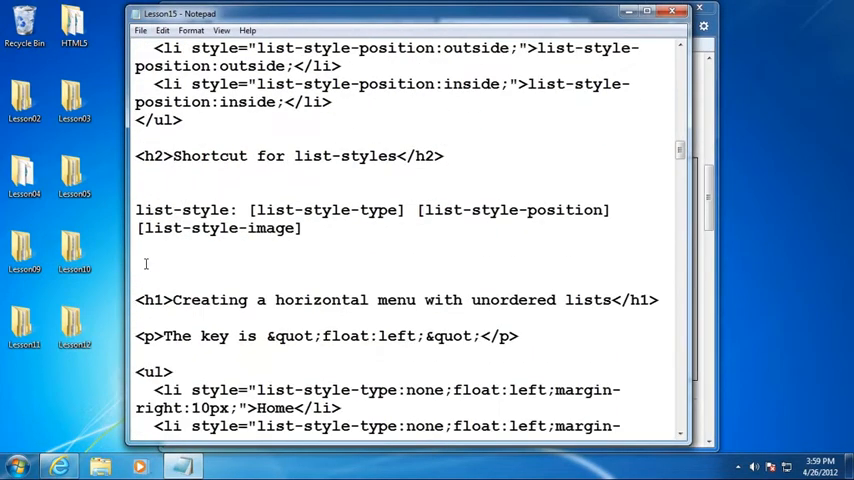
scroll(down, 3)
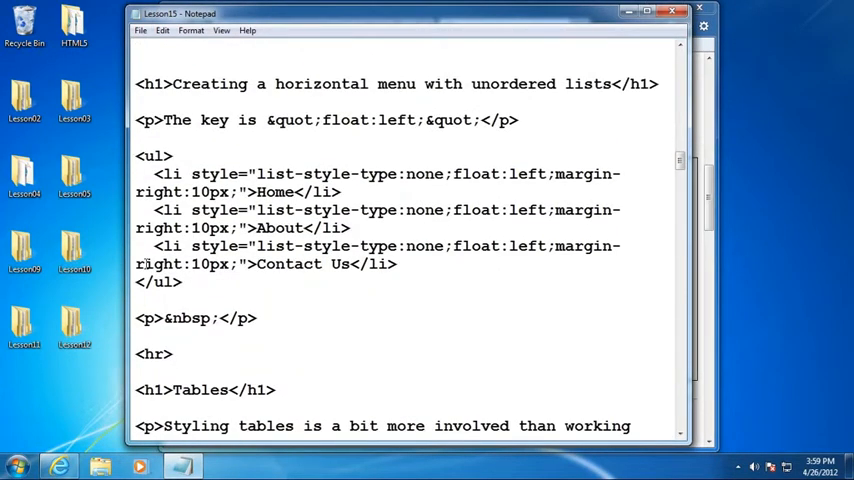
scroll(down, 3)
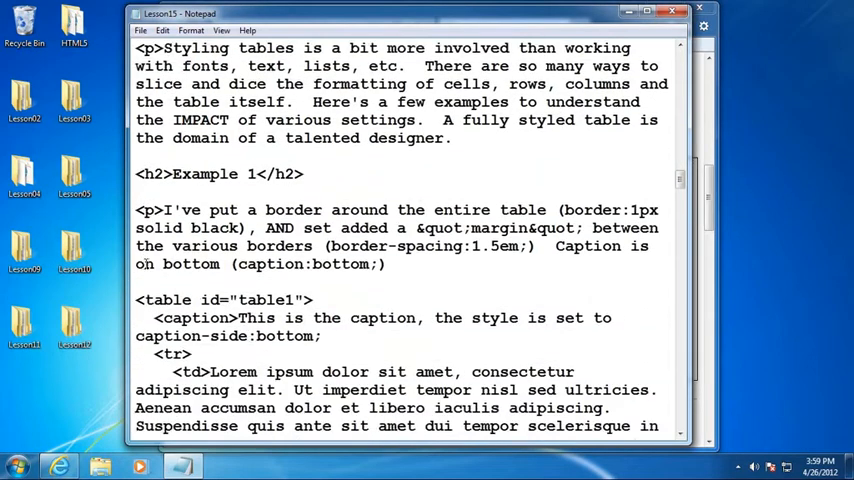
scroll(down, 3)
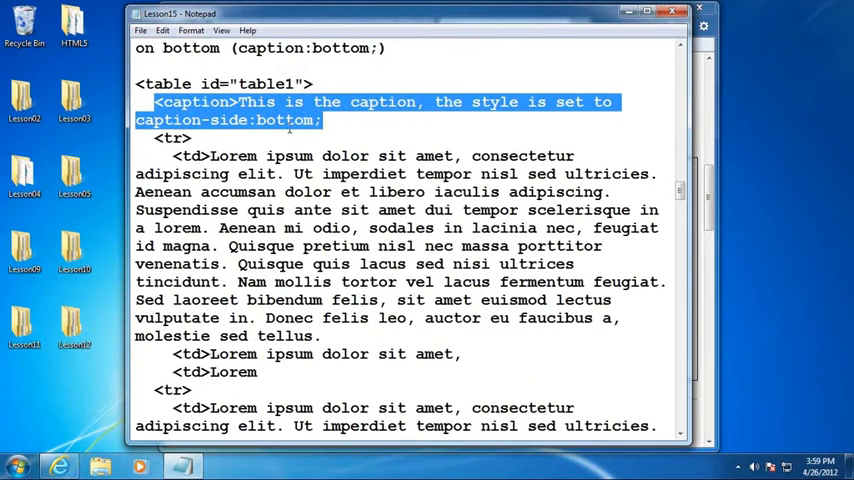
scroll(down, 3)
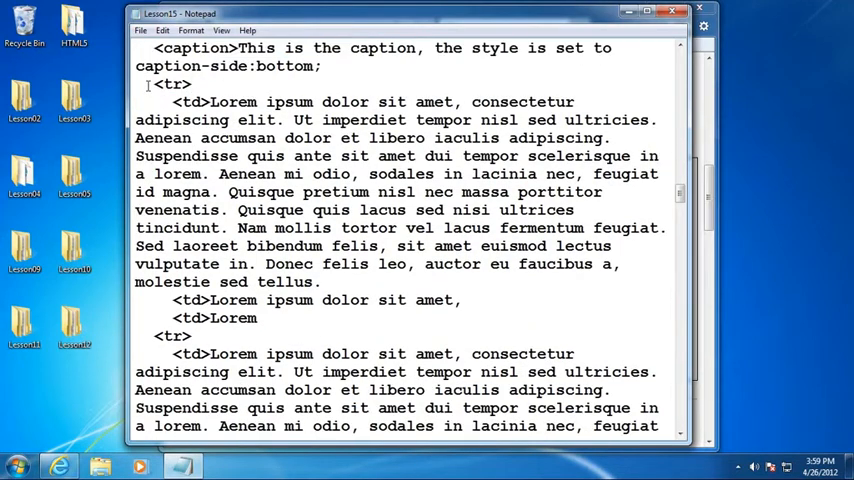
drag(155, 83, 258, 318)
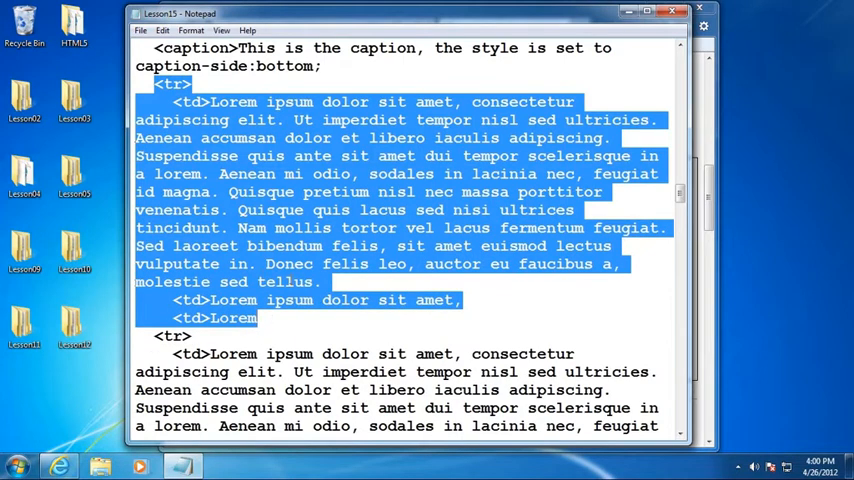
- Scroll back up to the #table1 rule and select its border line
scroll(down, 3)
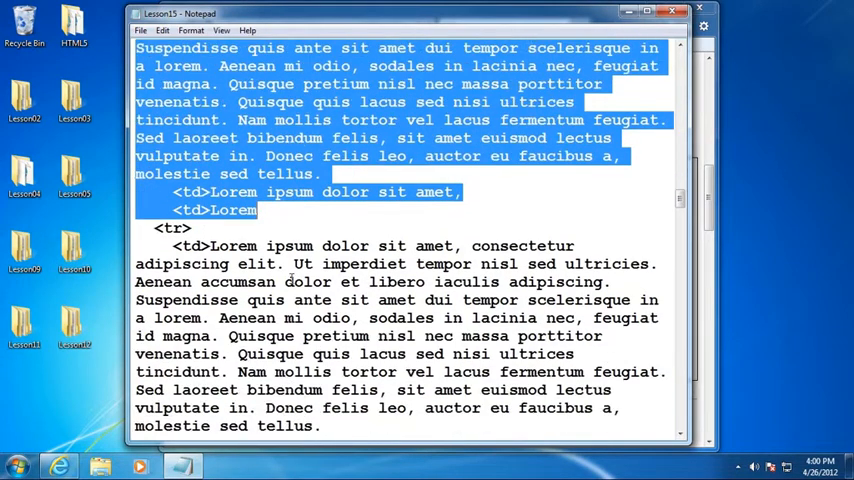
scroll(down, 3)
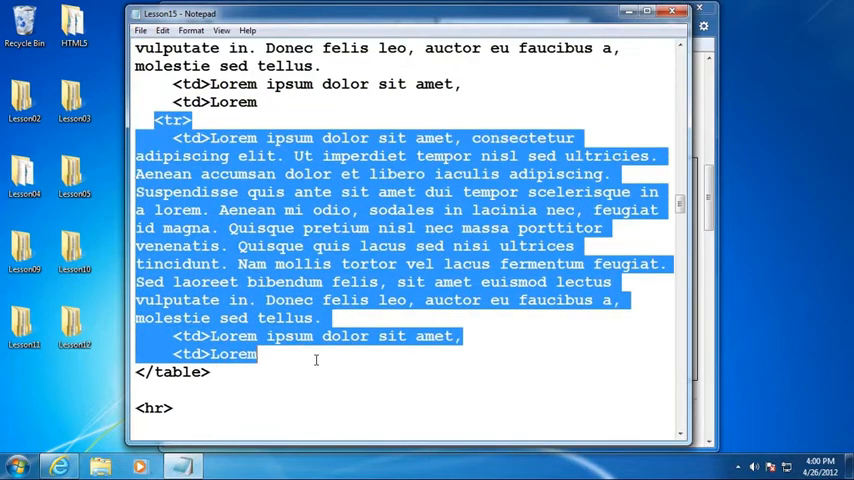
scroll(up, 3)
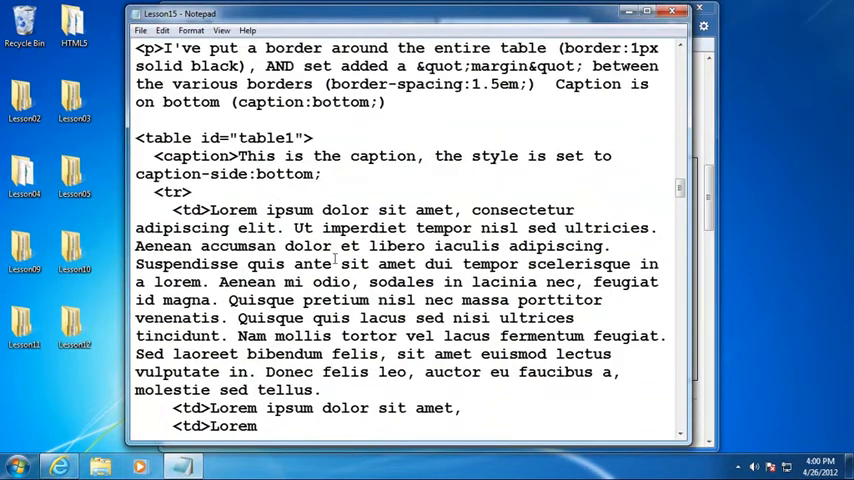
scroll(up, 3)
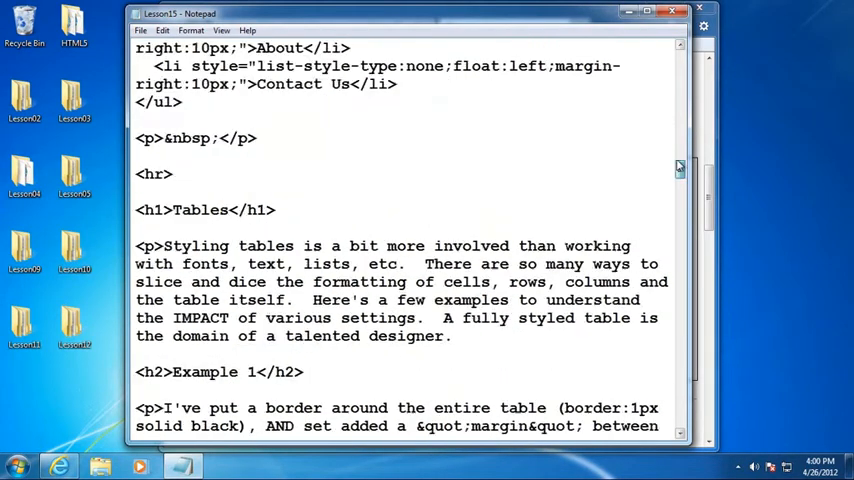
scroll(up, 3)
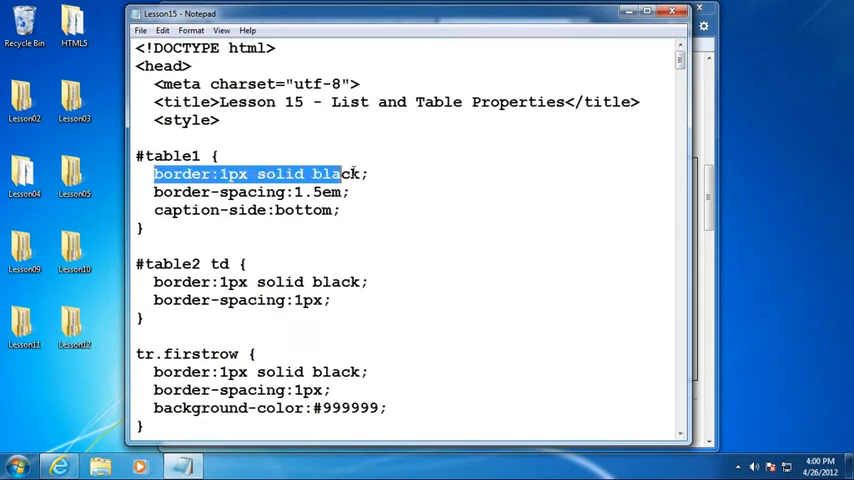
click(57, 466)
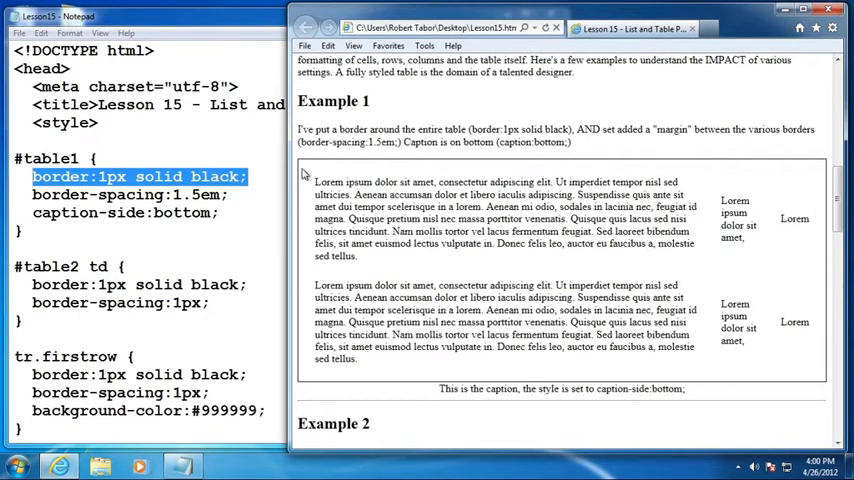
mouse_move(456, 383)
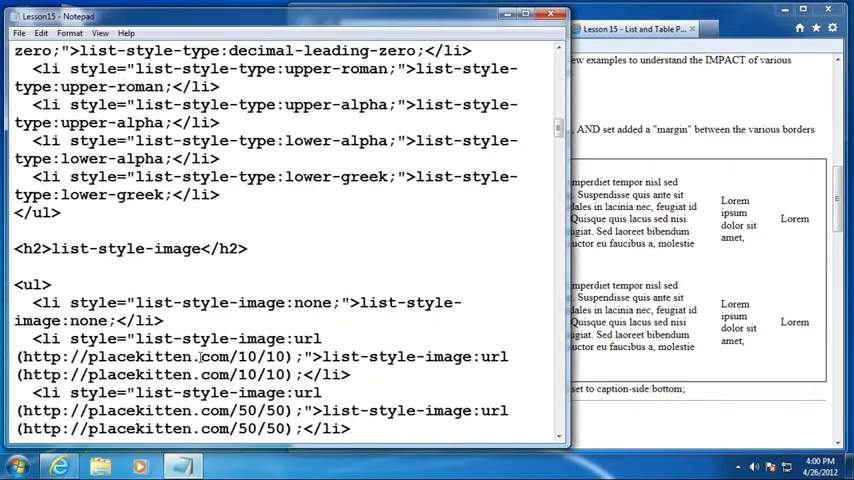
- Scroll through the Example 2 markup and highlight td in the #table2 td rule
scroll(down, 3)
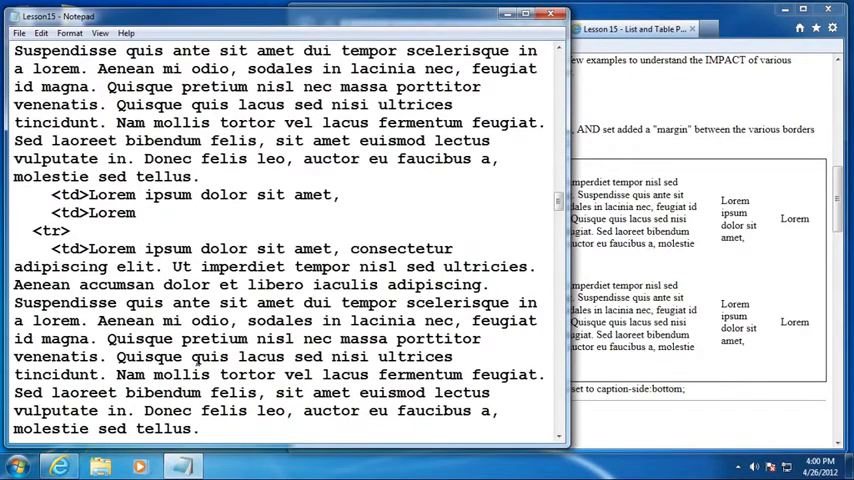
scroll(up, 3)
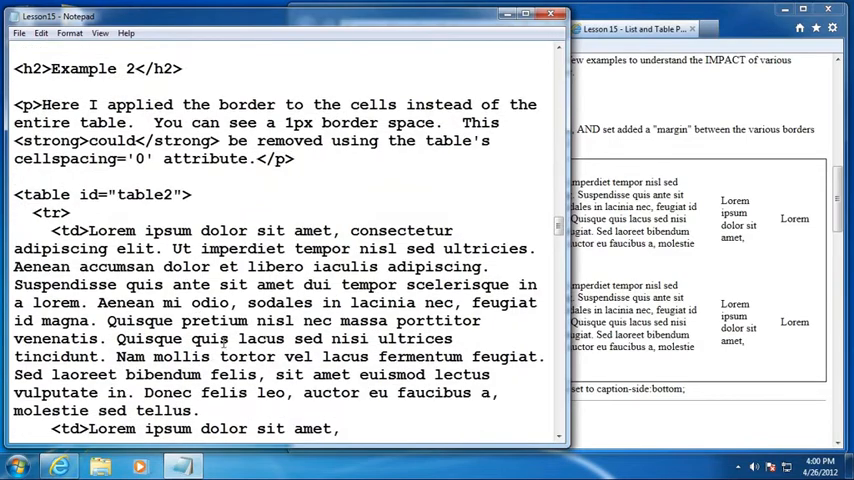
scroll(down, 3)
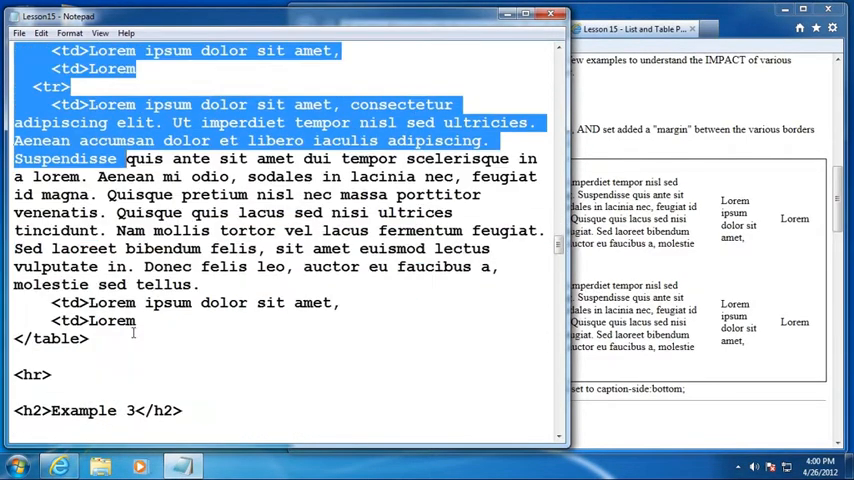
scroll(up, 3)
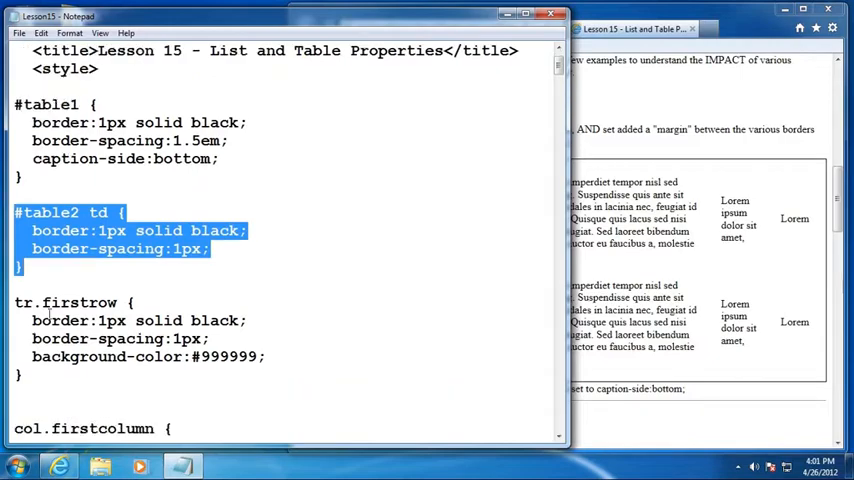
double_click(100, 212)
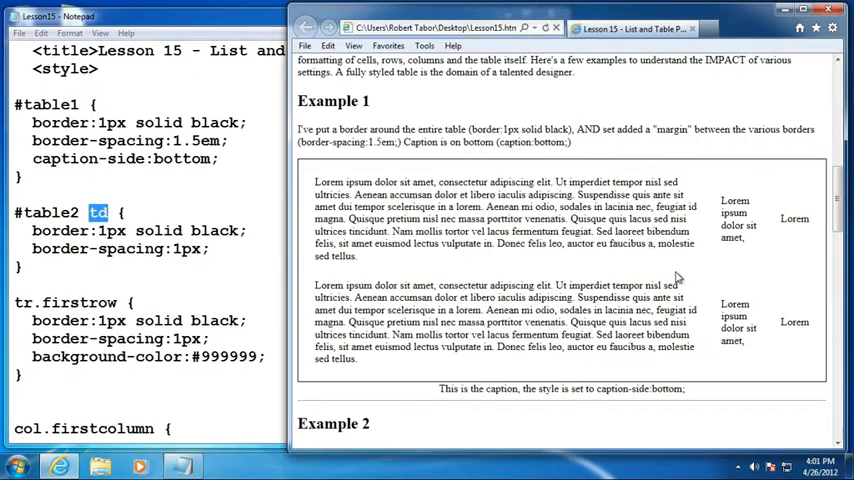
- Scroll Internet Explorer down to the Example 2 table with per-cell borders
scroll(down, 3)
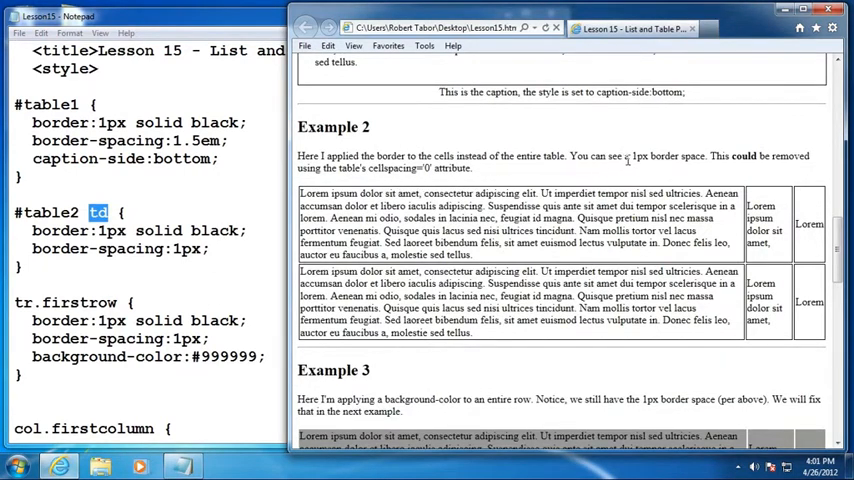
mouse_move(733, 260)
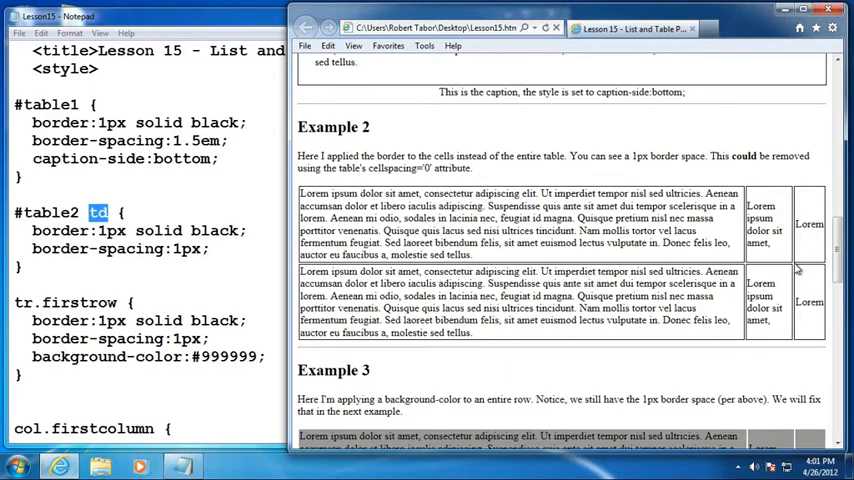
mouse_move(748, 195)
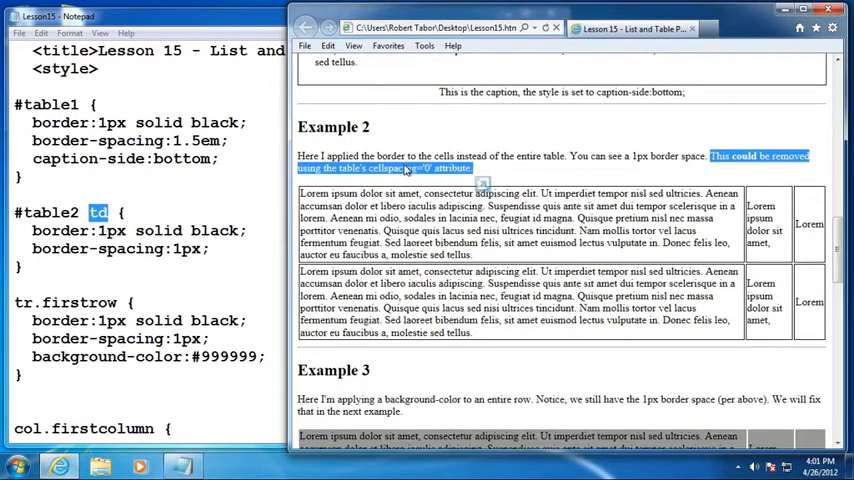
mouse_move(392, 169)
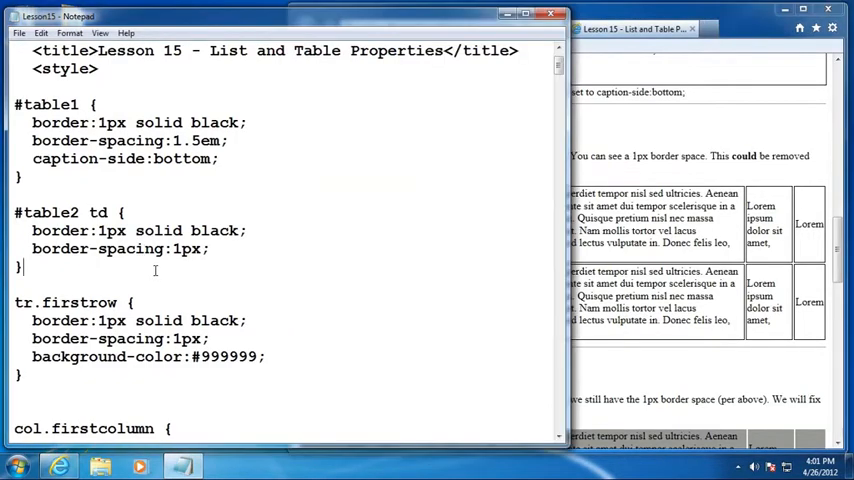
- Scroll to the Example 2 table tag and type cellspacing="0" into it
scroll(down, 3)
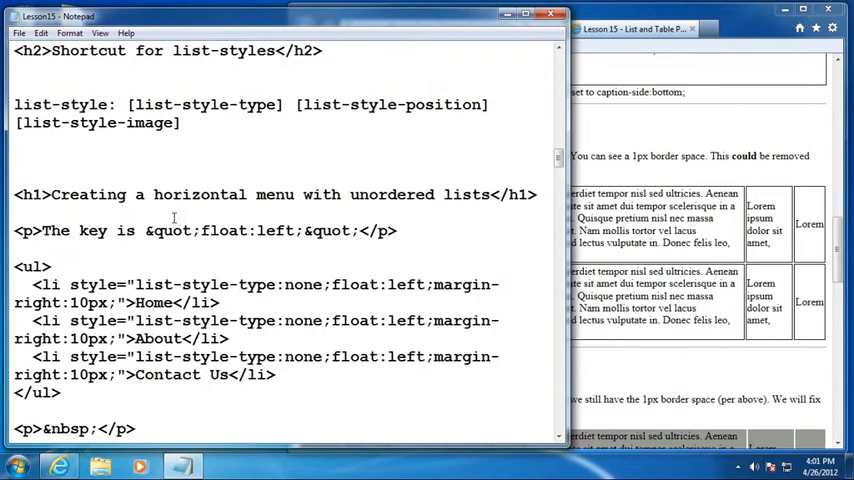
scroll(up, 3)
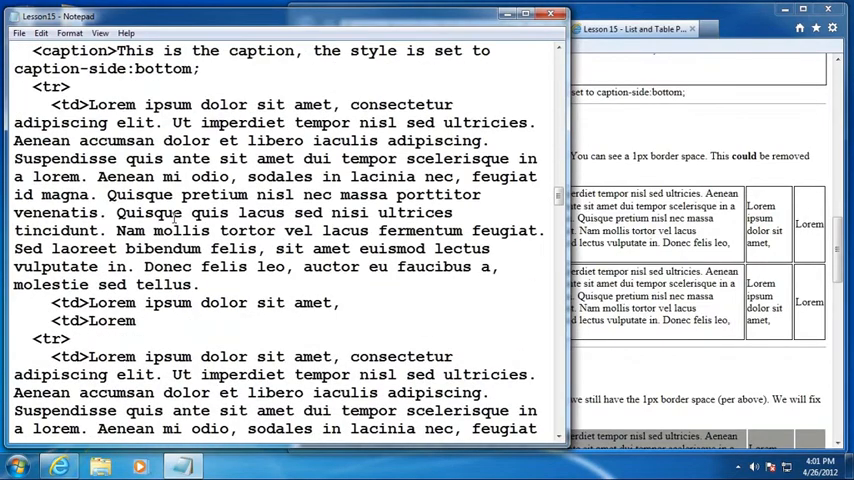
scroll(up, 3)
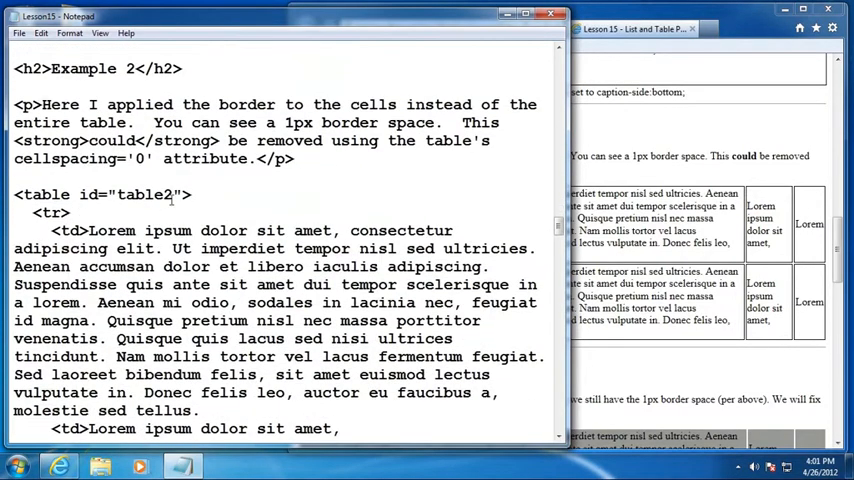
text(cellspa)
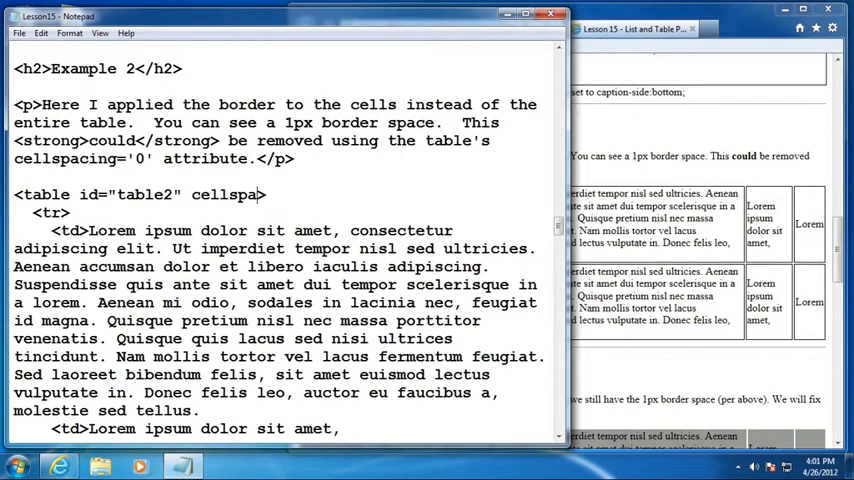
text(cing=)
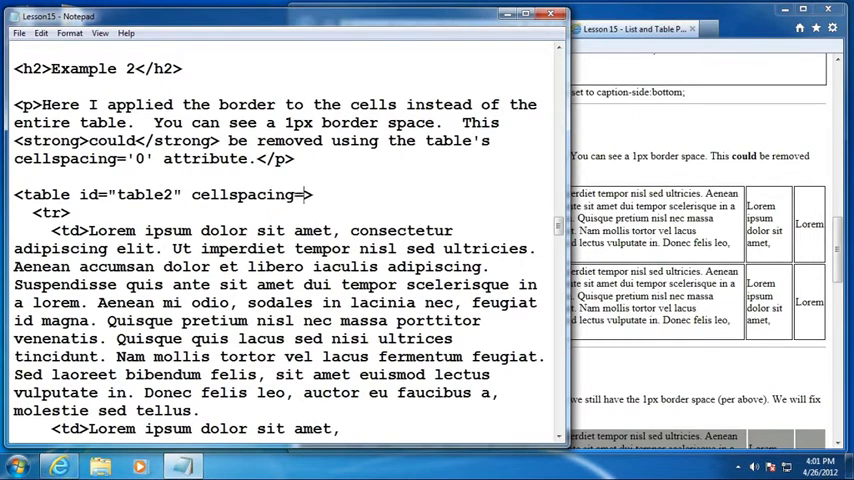
text(0)
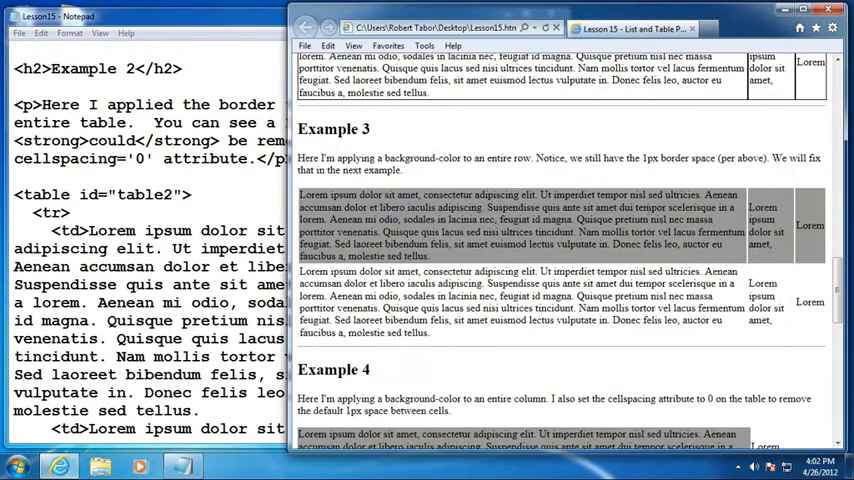
- Scroll Internet Explorer to Example 3 and its shaded first row
scroll(down, 3)
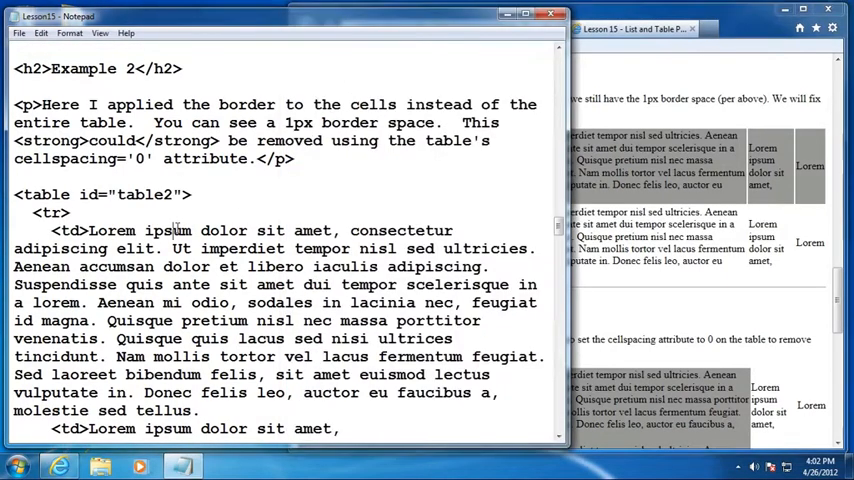
scroll(down, 3)
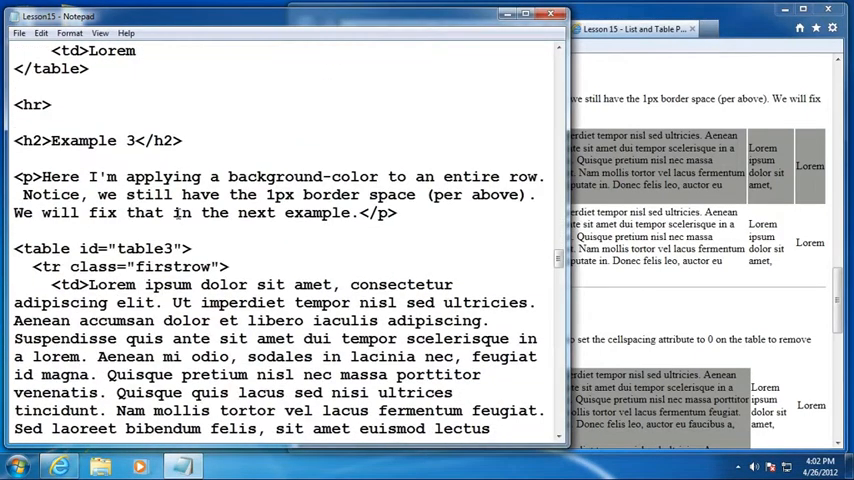
scroll(down, 3)
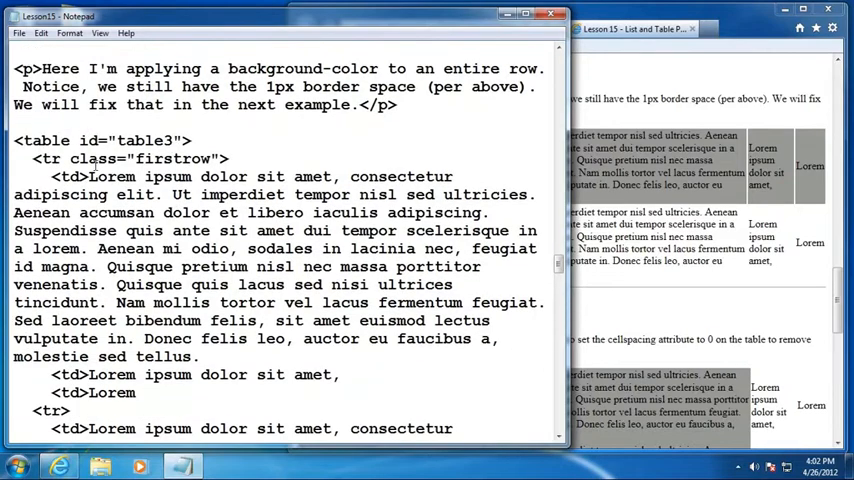
double_click(130, 158)
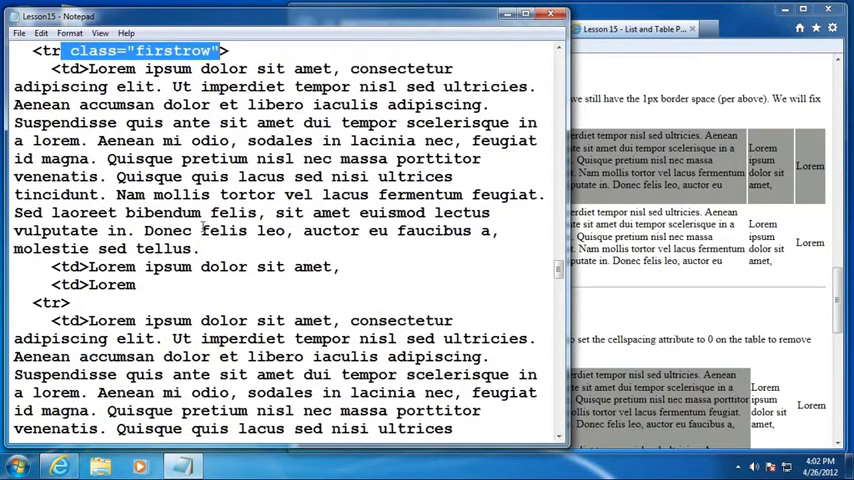
scroll(up, 3)
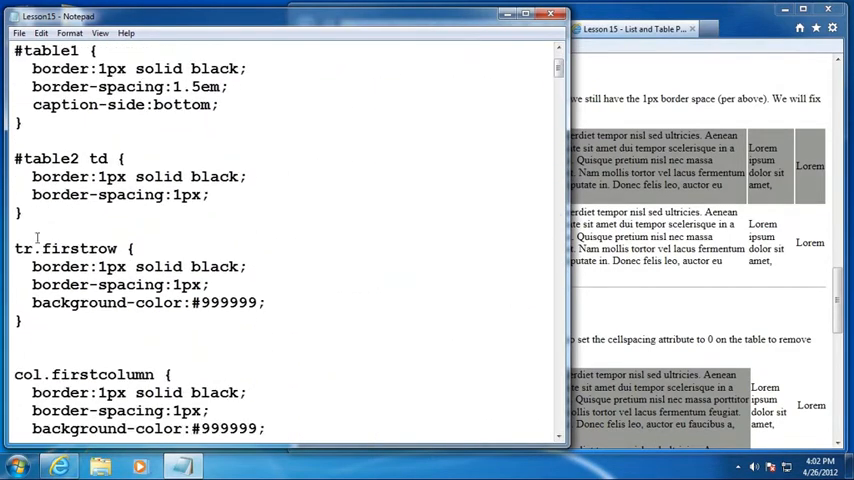
double_click(65, 248)
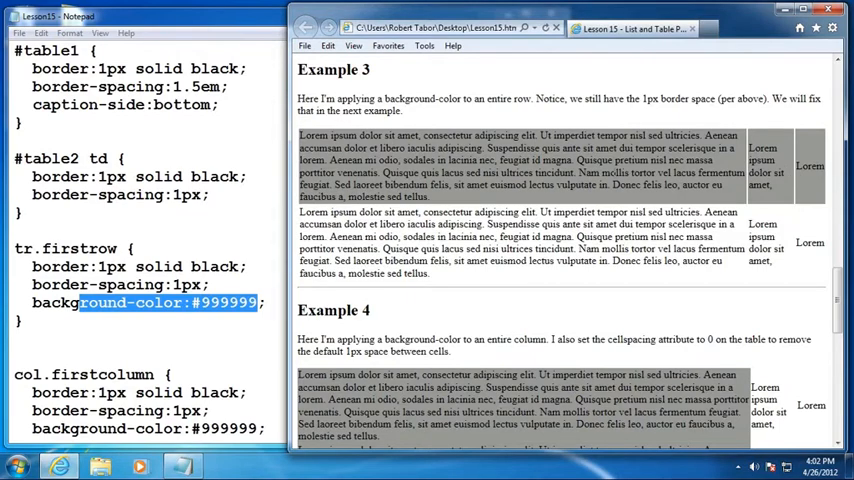
scroll(down, 3)
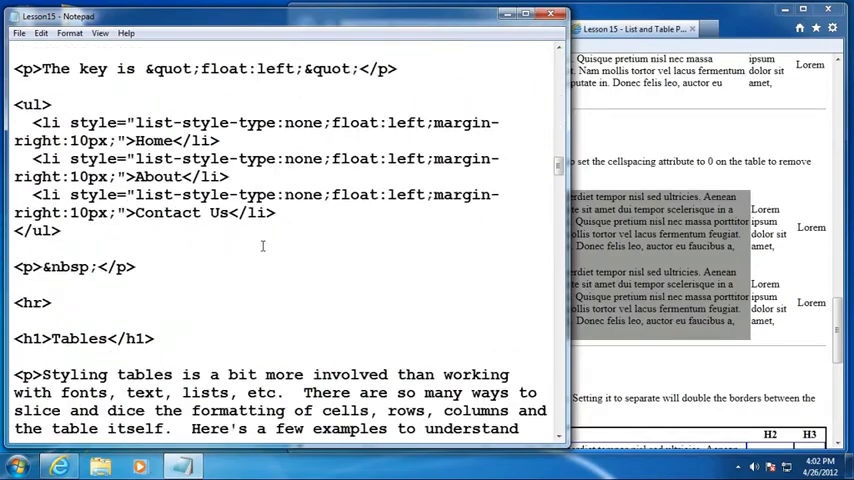
- Mark Example 4's three col lines, then scroll to the col.firstcolumn rule
scroll(down, 3)
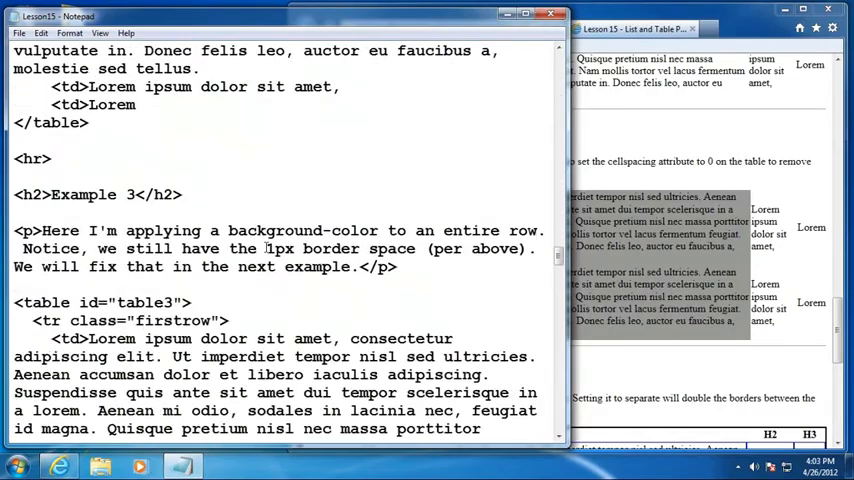
scroll(down, 3)
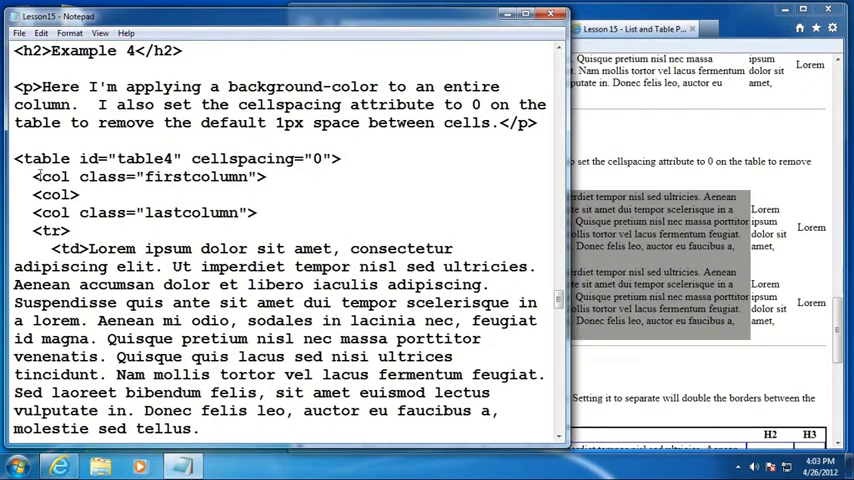
drag(33, 176, 277, 212)
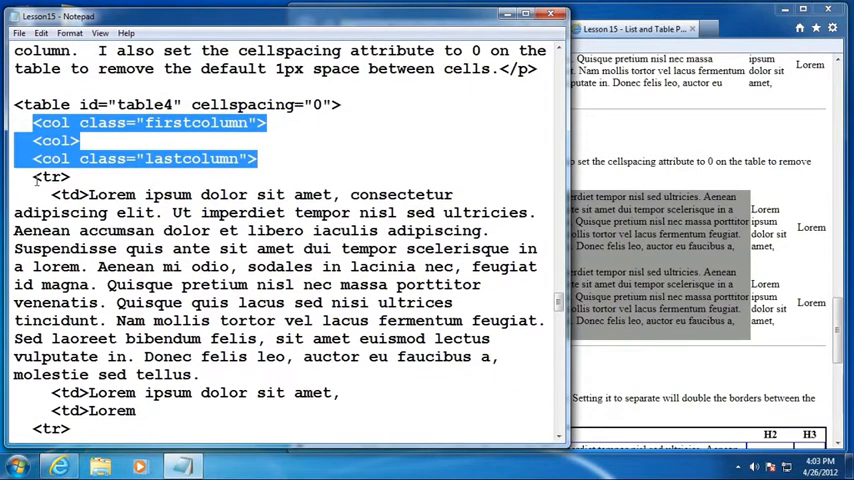
mouse_move(116, 308)
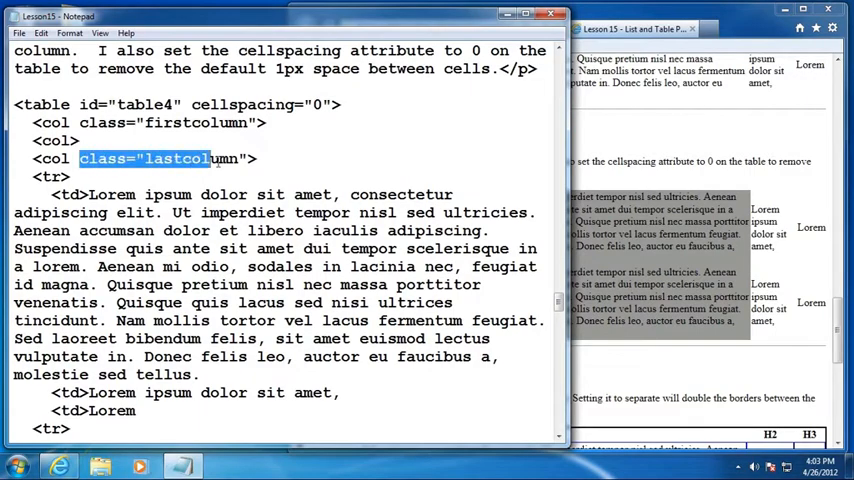
click(537, 367)
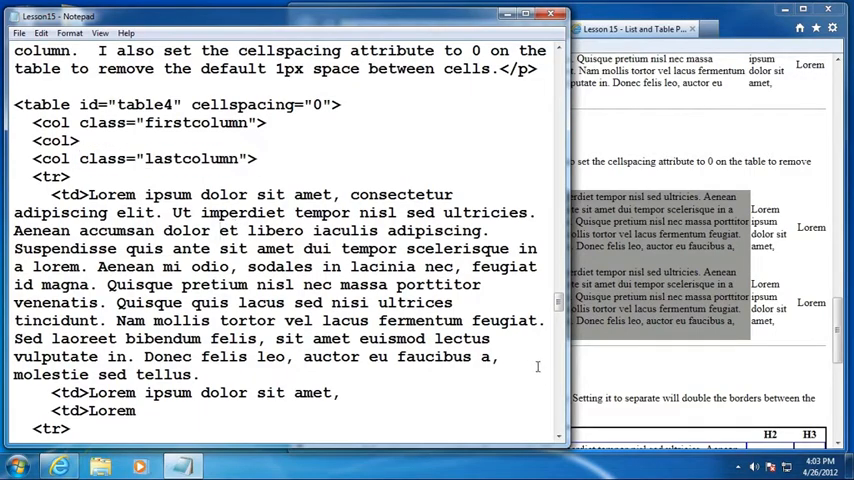
scroll(up, 3)
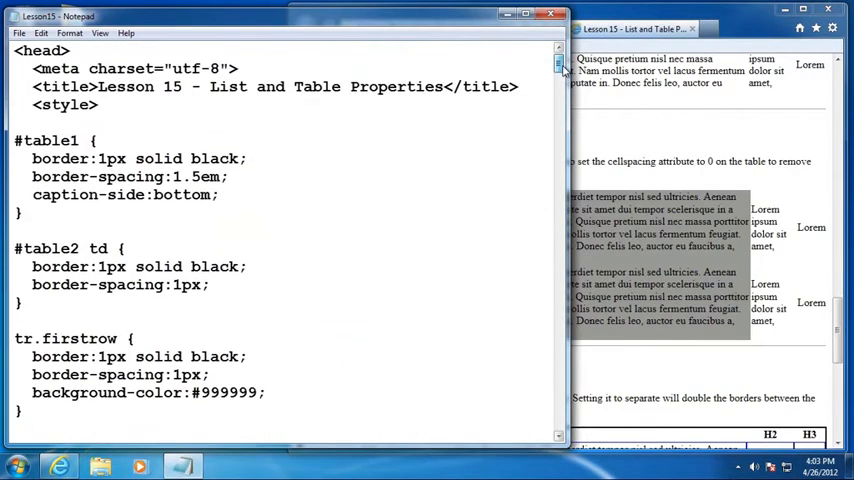
scroll(down, 3)
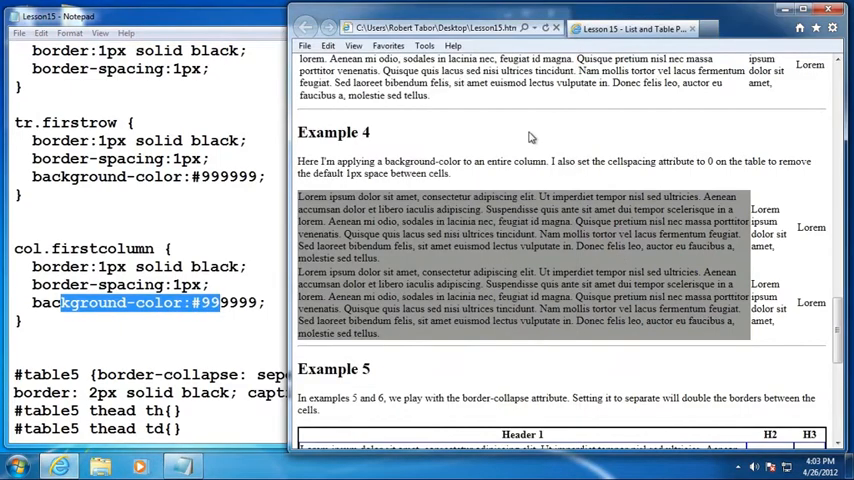
- Scroll Internet Explorer through the Example 4 and Example 5 tables
scroll(down, 3)
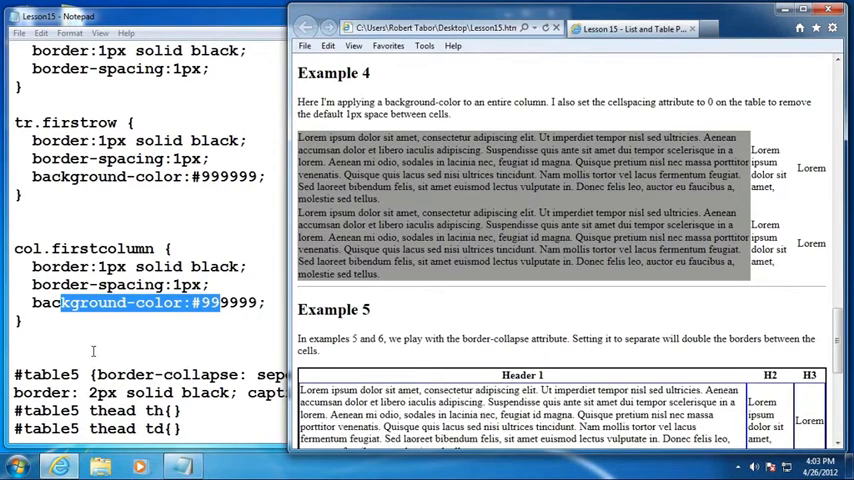
scroll(down, 3)
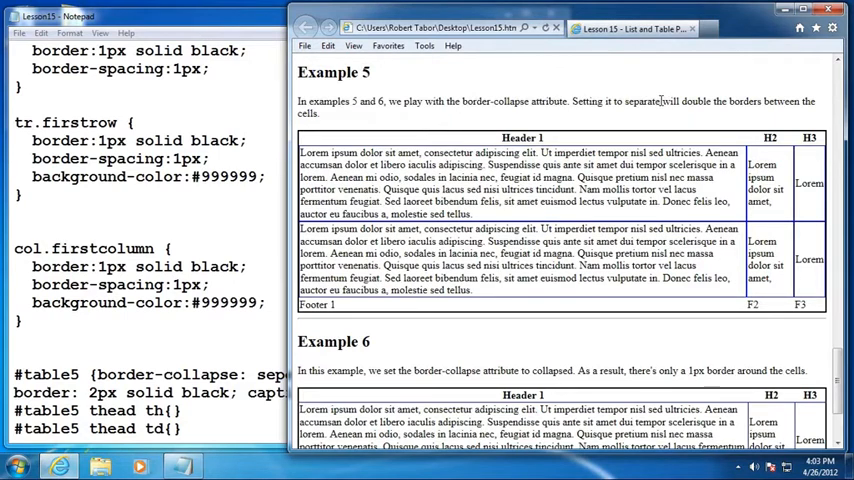
mouse_move(443, 140)
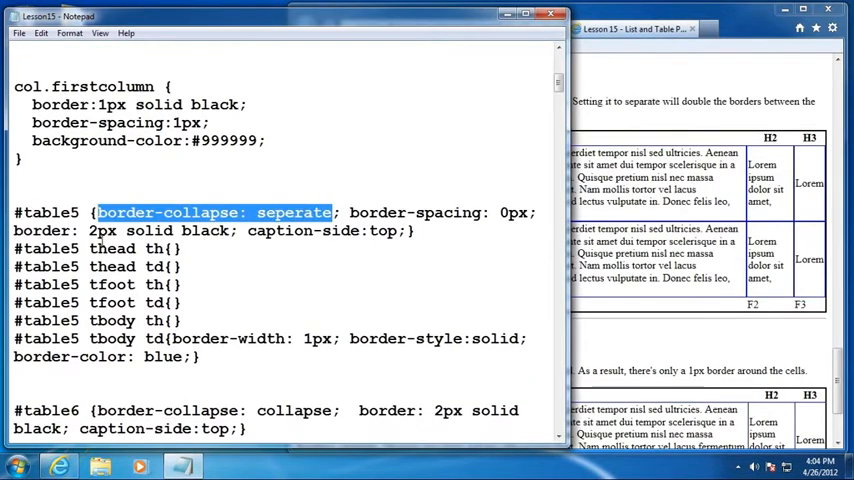
- Scroll Notepad to the #table5 separate and #table6 collapse border-collapse rules
scroll(down, 3)
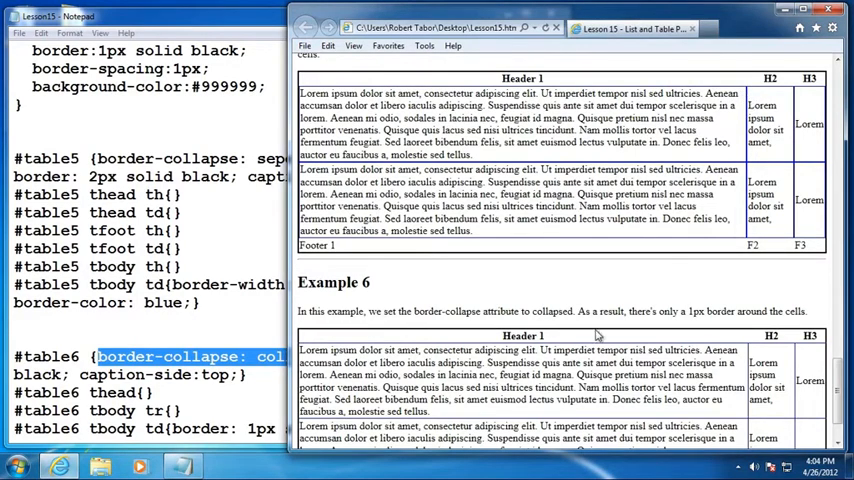
scroll(down, 3)
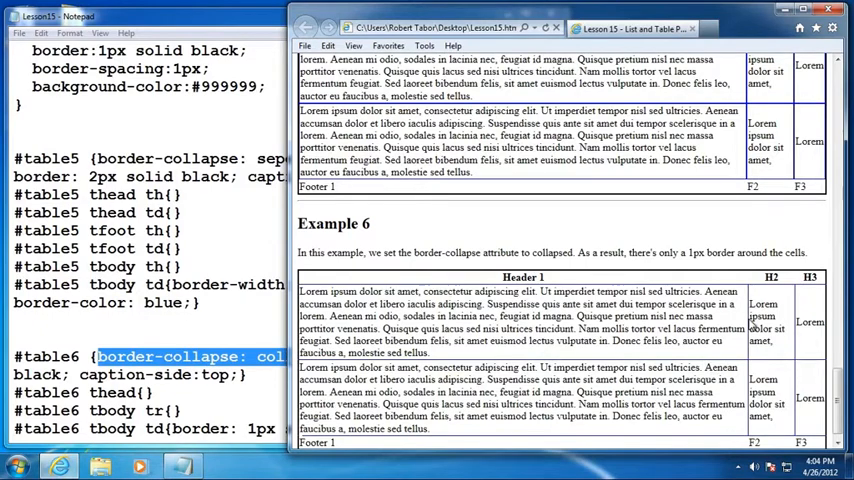
scroll(down, 3)
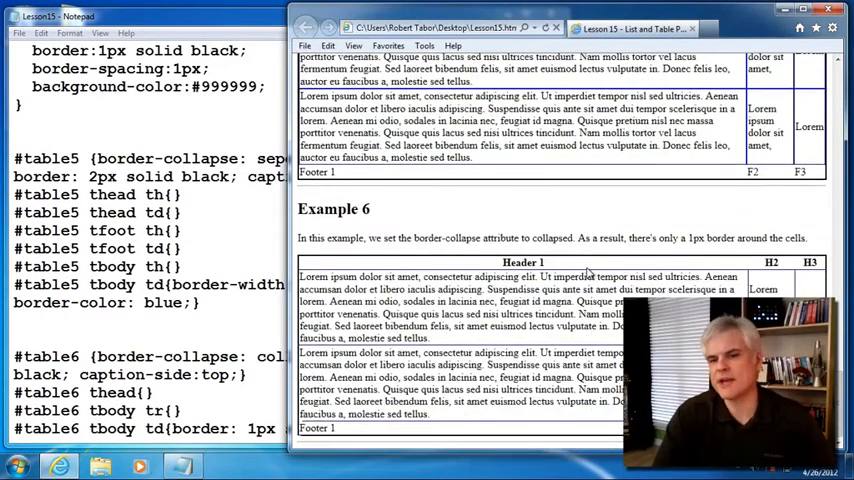
scroll(up, 3)
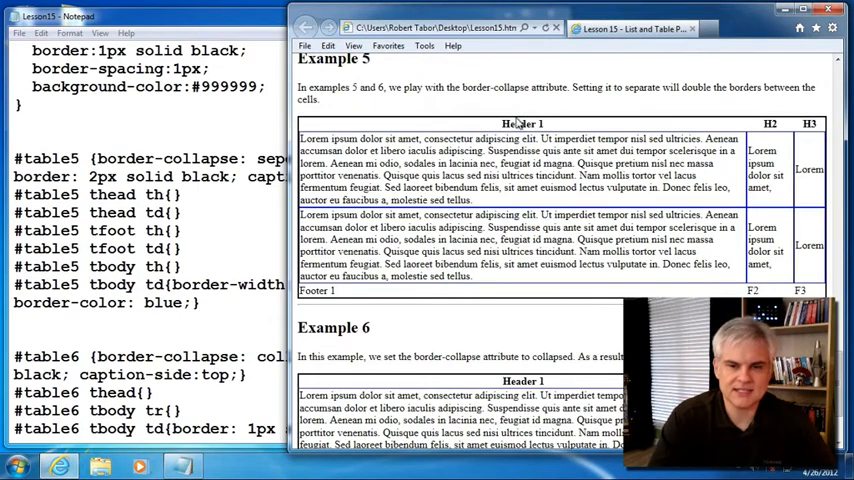
mouse_move(478, 298)
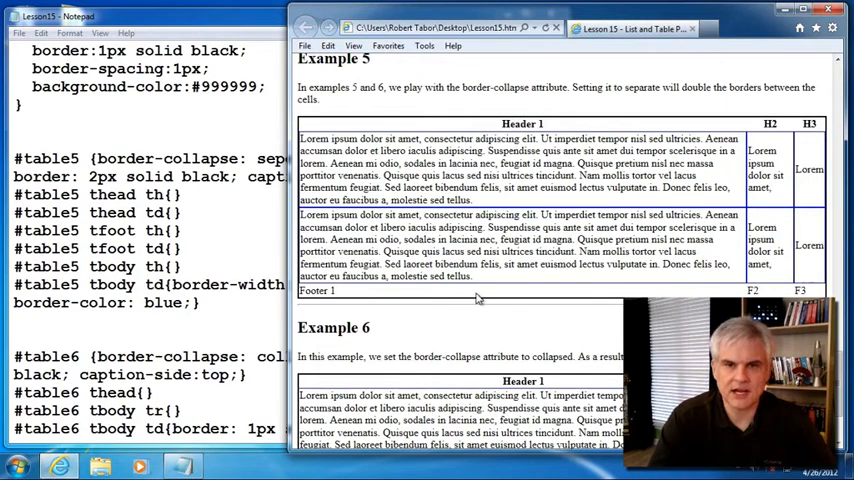
scroll(down, 3)
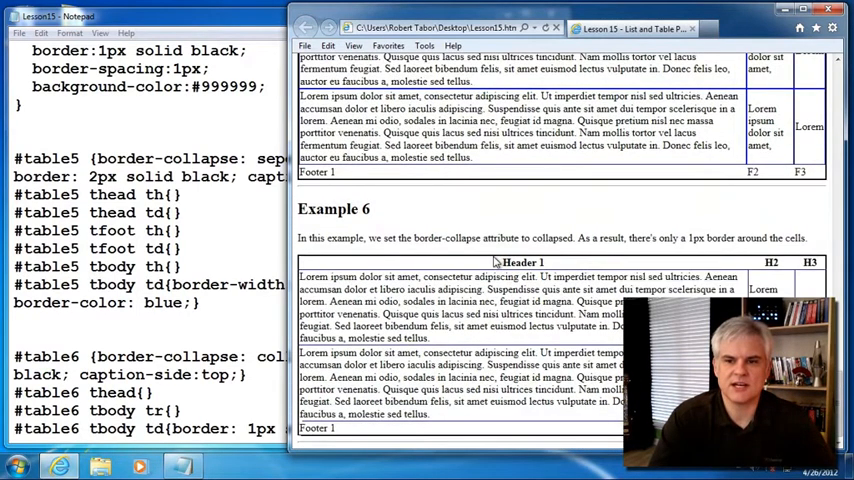